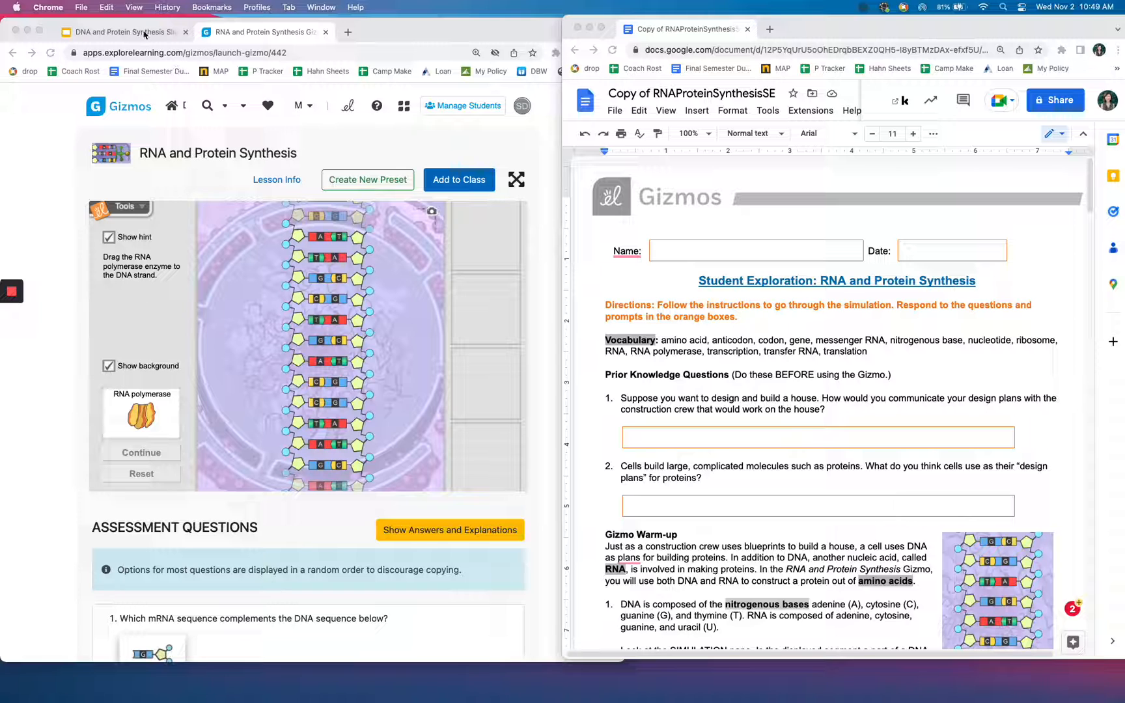
Switch to the DNA and Protein Synthesis slide deck and show slide 26, Translation, with its video
{"action": "left_click", "coordinate": [122, 31]}
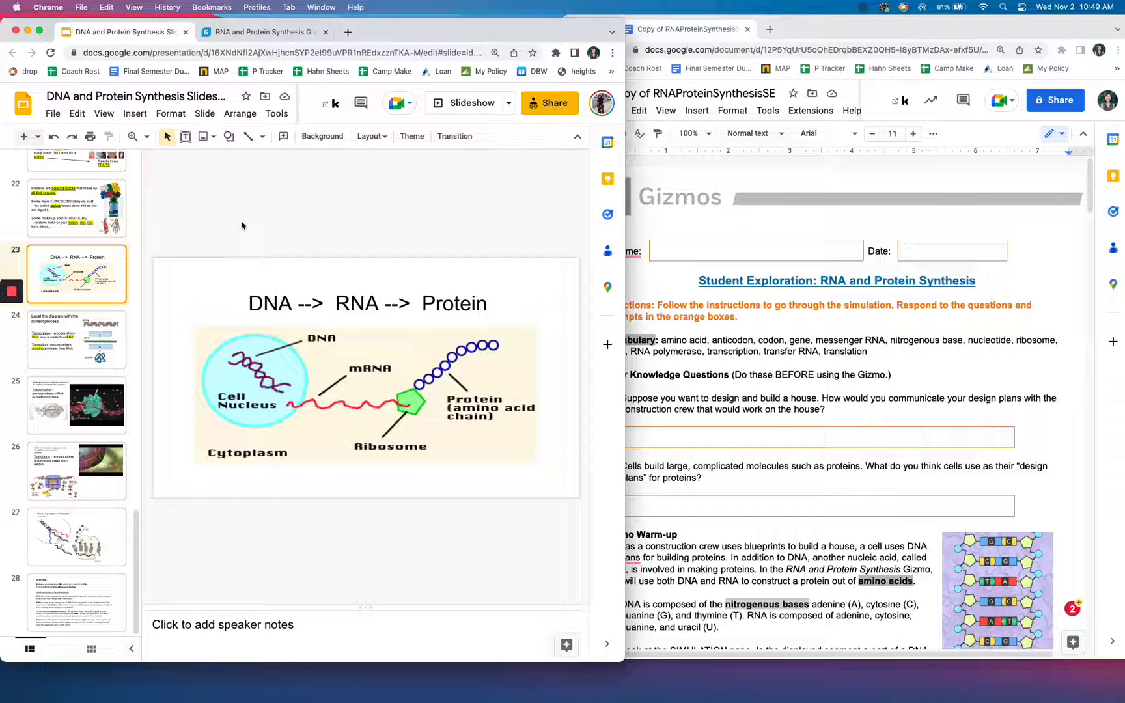
{"action": "mouse_move", "coordinate": [166, 249]}
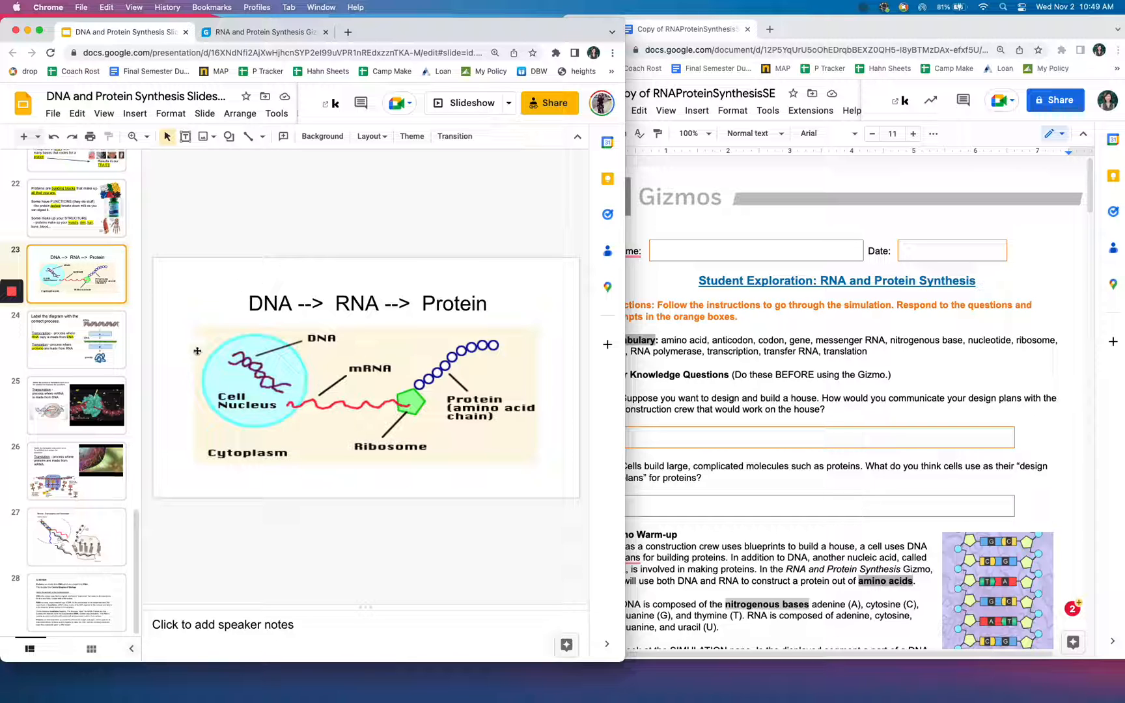
{"action": "mouse_move", "coordinate": [185, 425]}
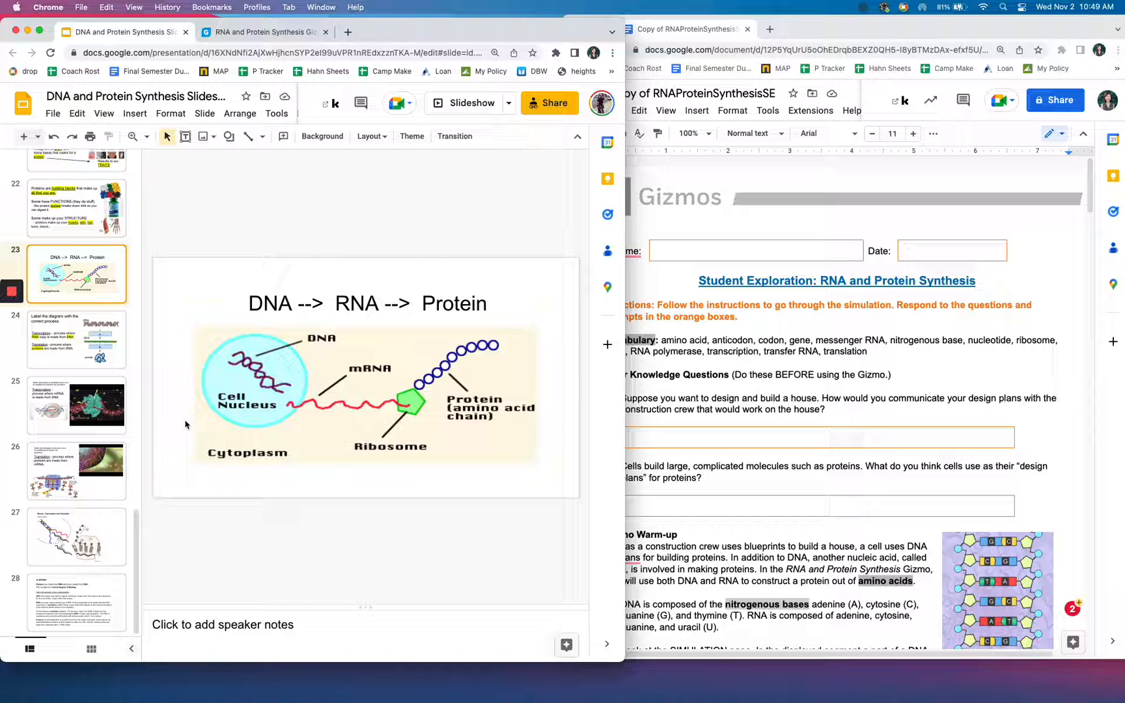
{"action": "mouse_move", "coordinate": [244, 469]}
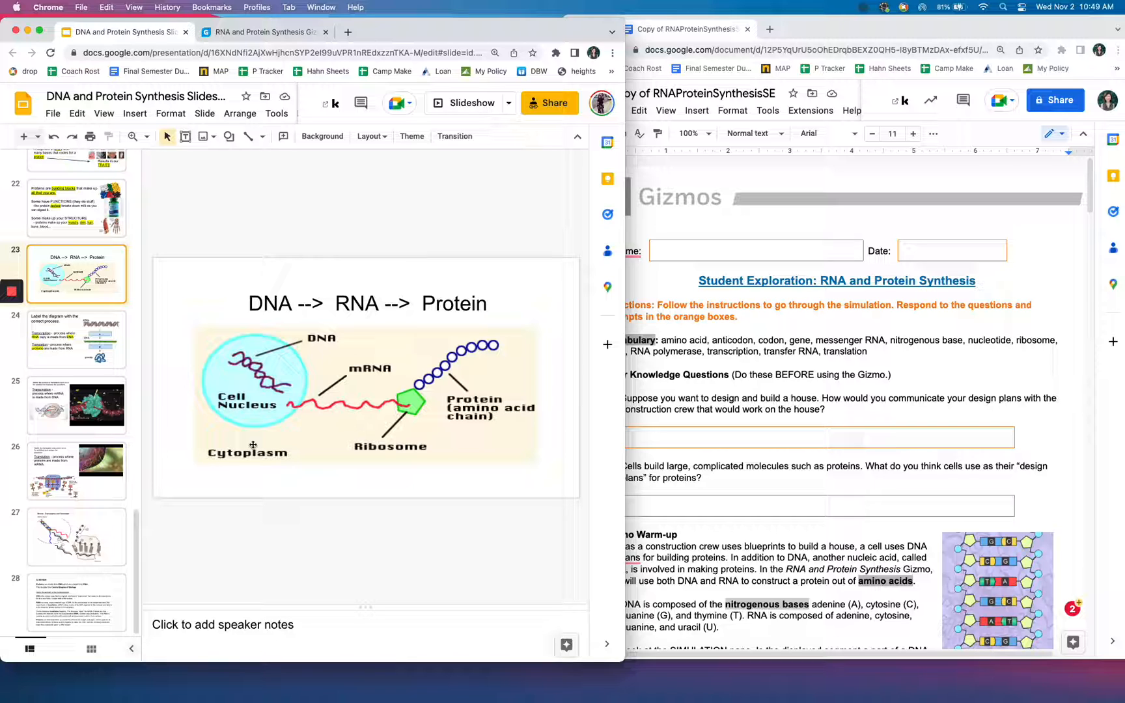
{"action": "mouse_move", "coordinate": [255, 362]}
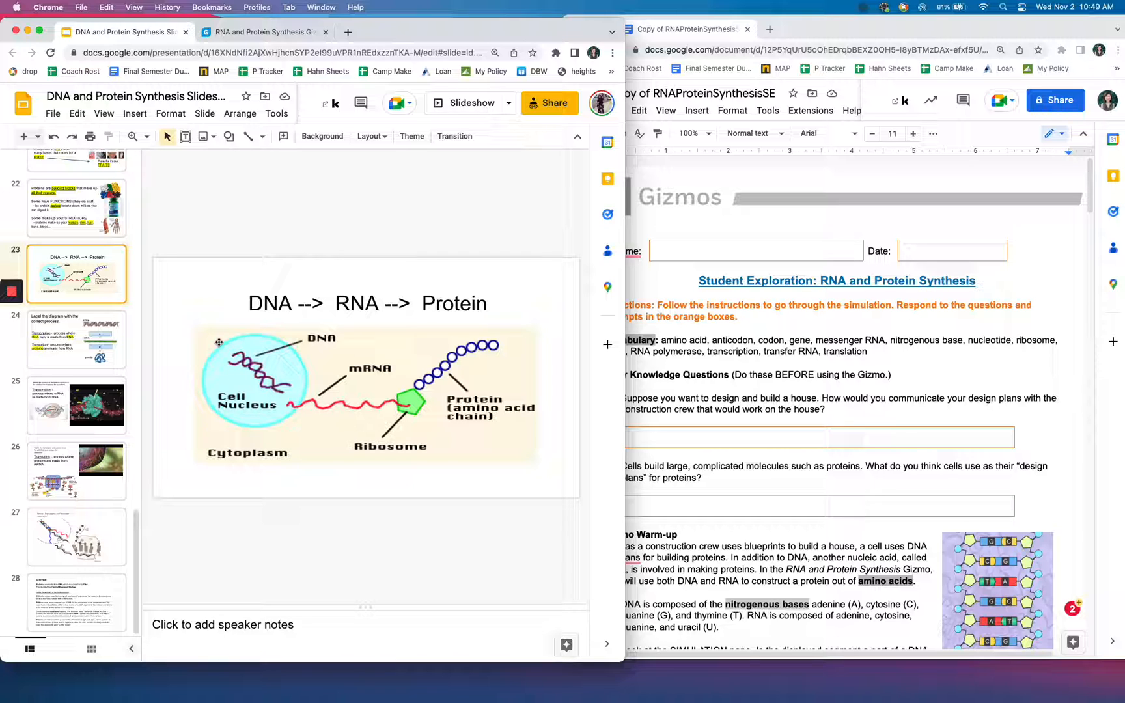
{"action": "mouse_move", "coordinate": [261, 375]}
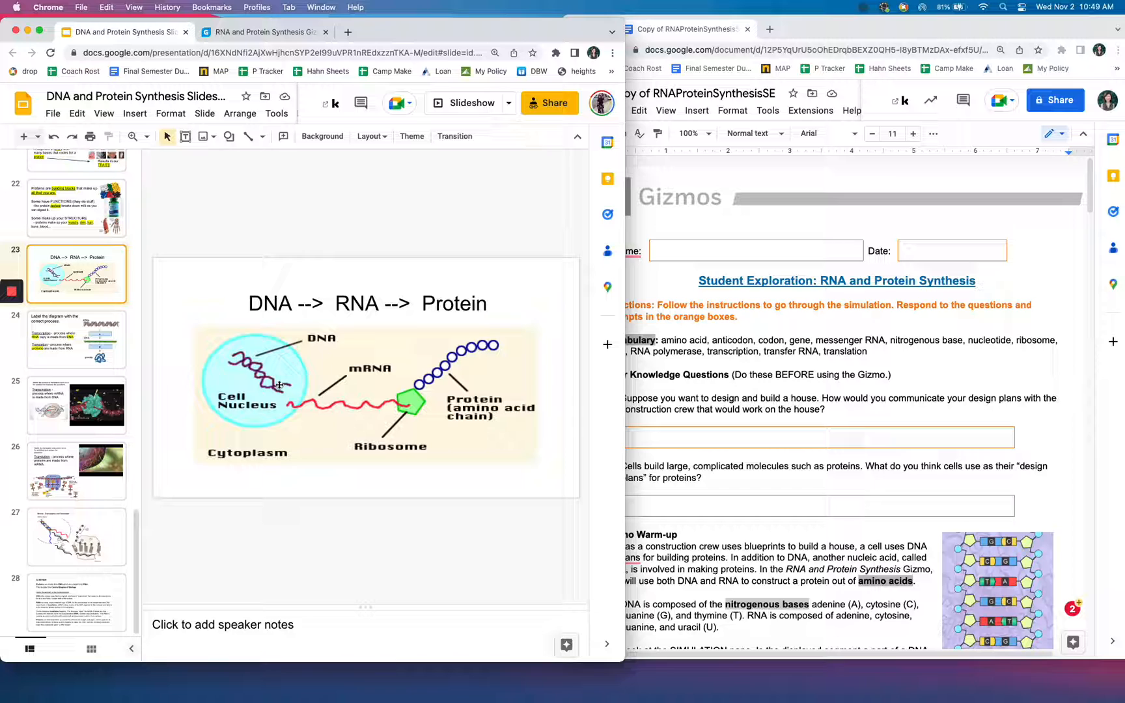
{"action": "mouse_move", "coordinate": [329, 389]}
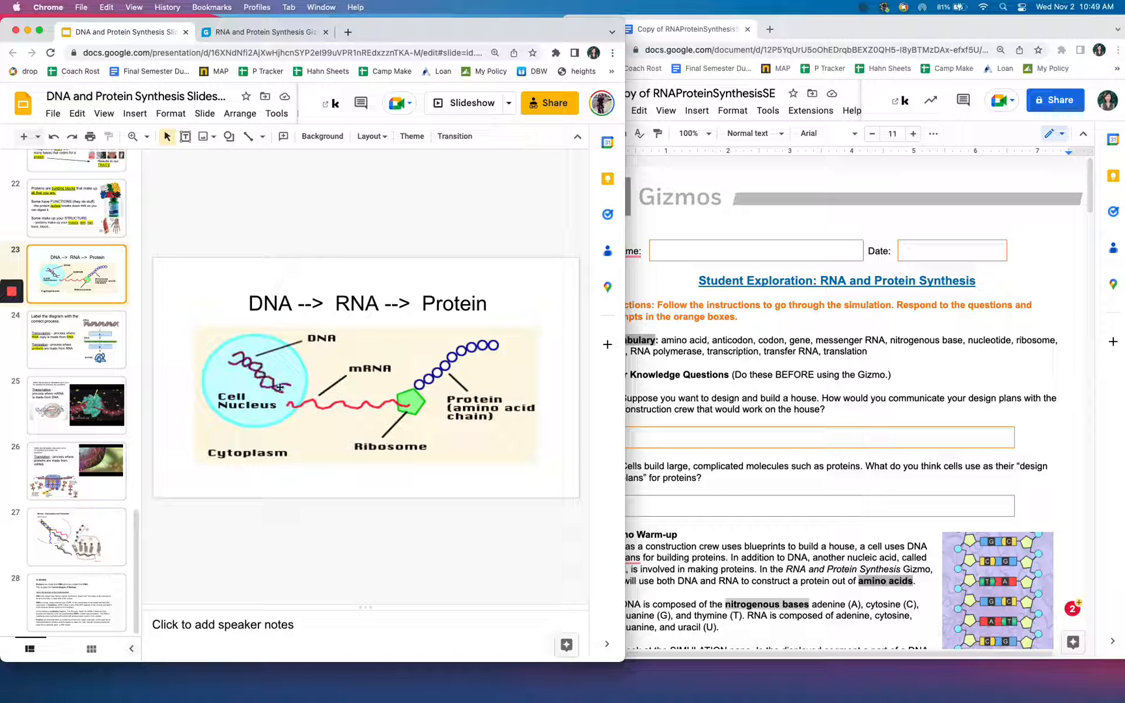
{"action": "mouse_move", "coordinate": [313, 405]}
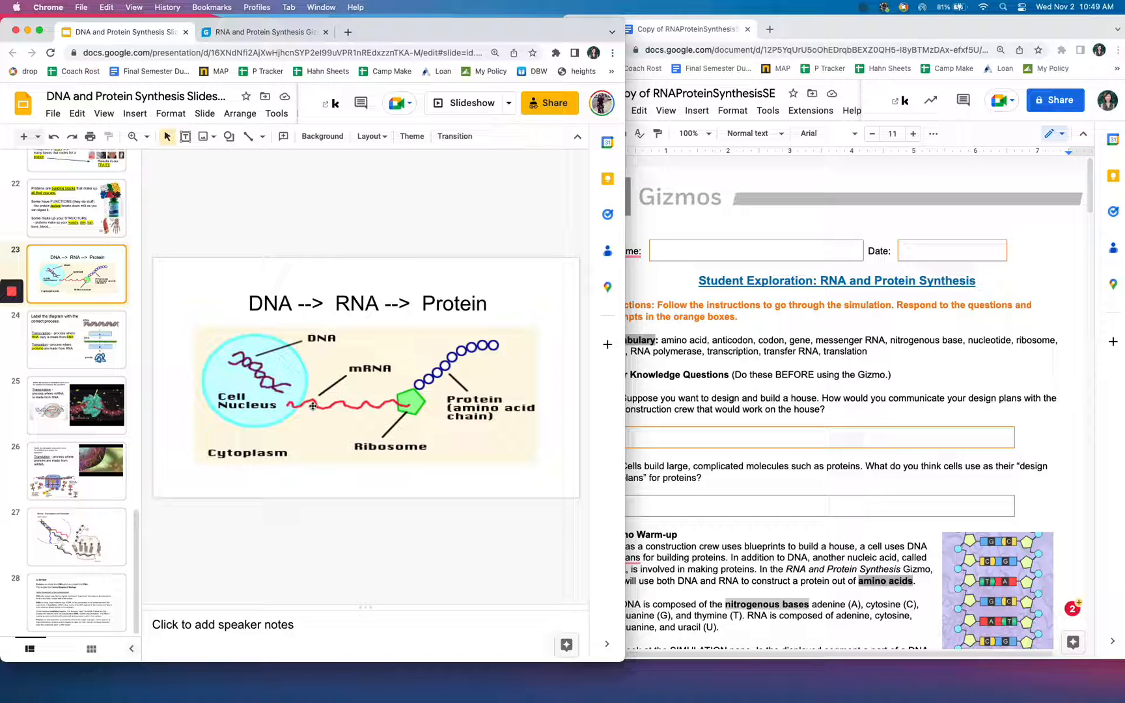
{"action": "mouse_move", "coordinate": [335, 406]}
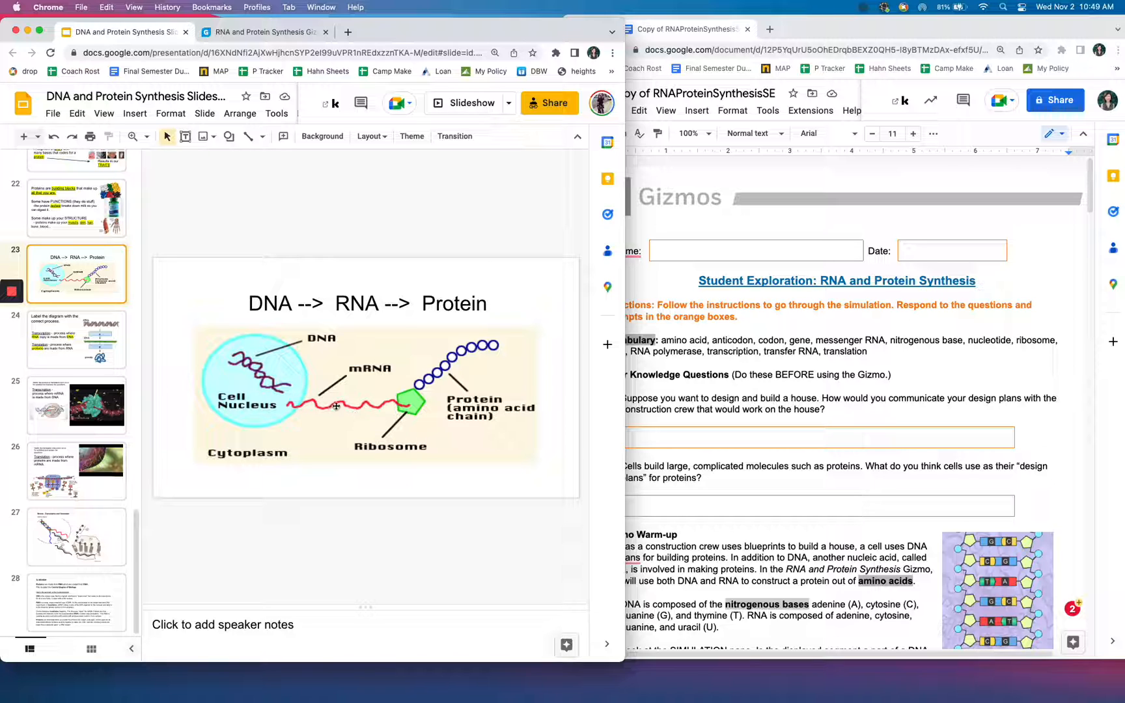
{"action": "mouse_move", "coordinate": [417, 416]}
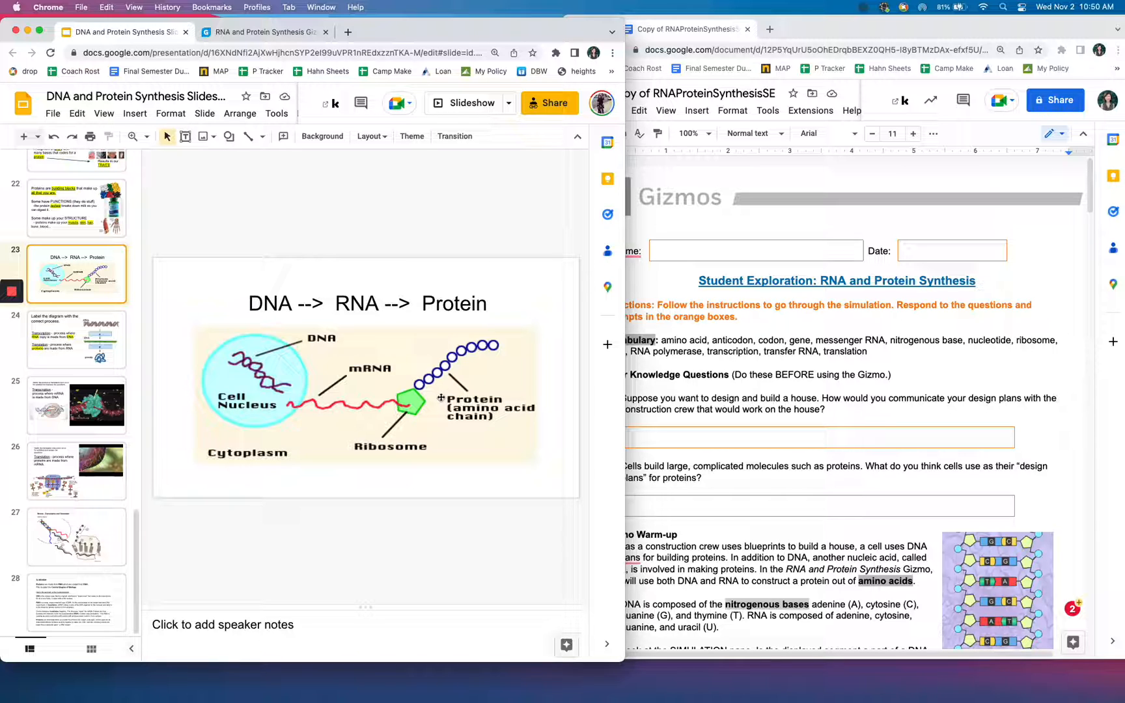
{"action": "mouse_move", "coordinate": [418, 439]}
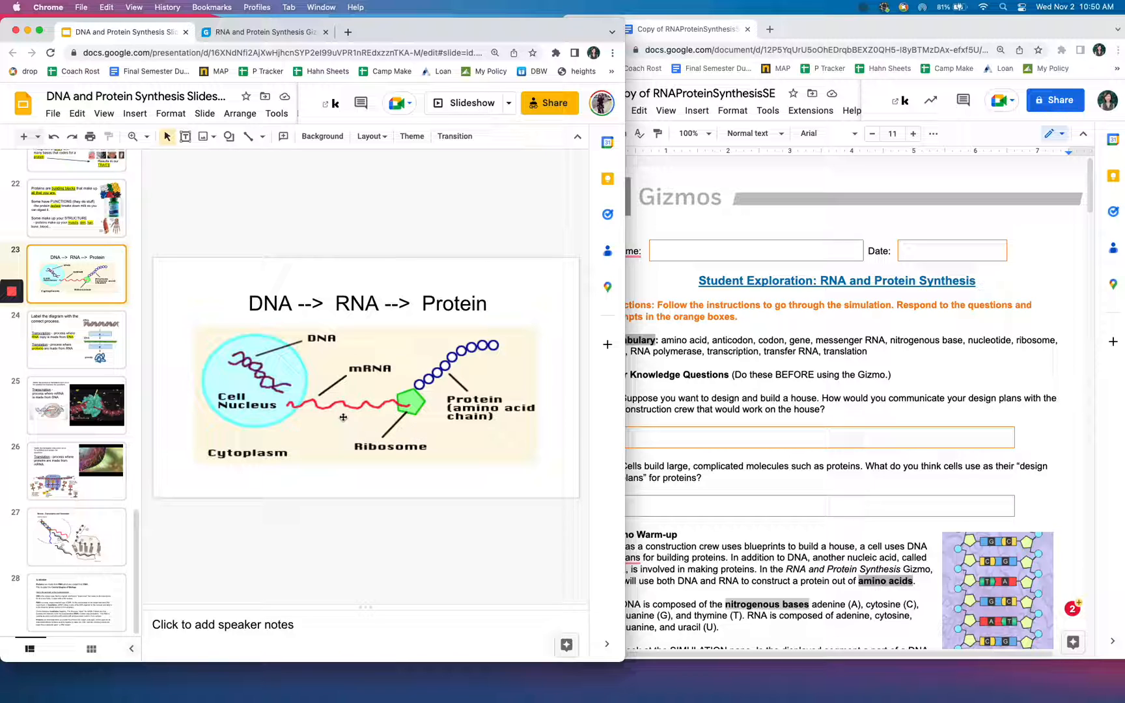
{"action": "mouse_move", "coordinate": [372, 420]}
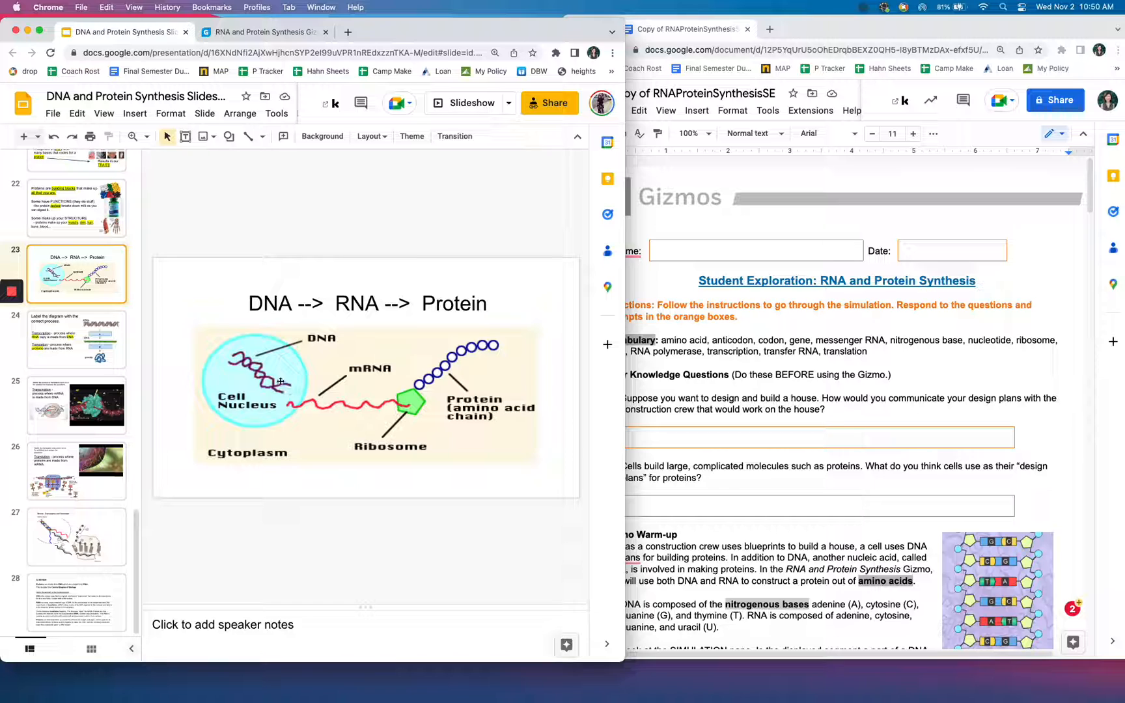
{"action": "mouse_move", "coordinate": [311, 408]}
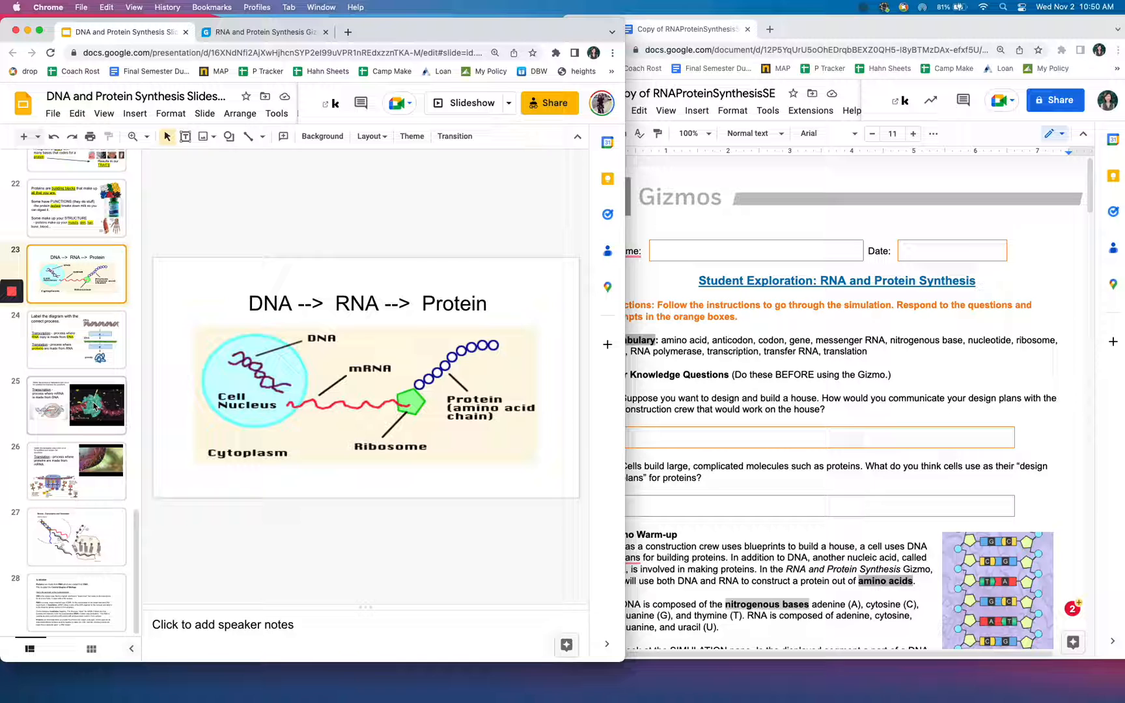
{"action": "left_click", "coordinate": [77, 340]}
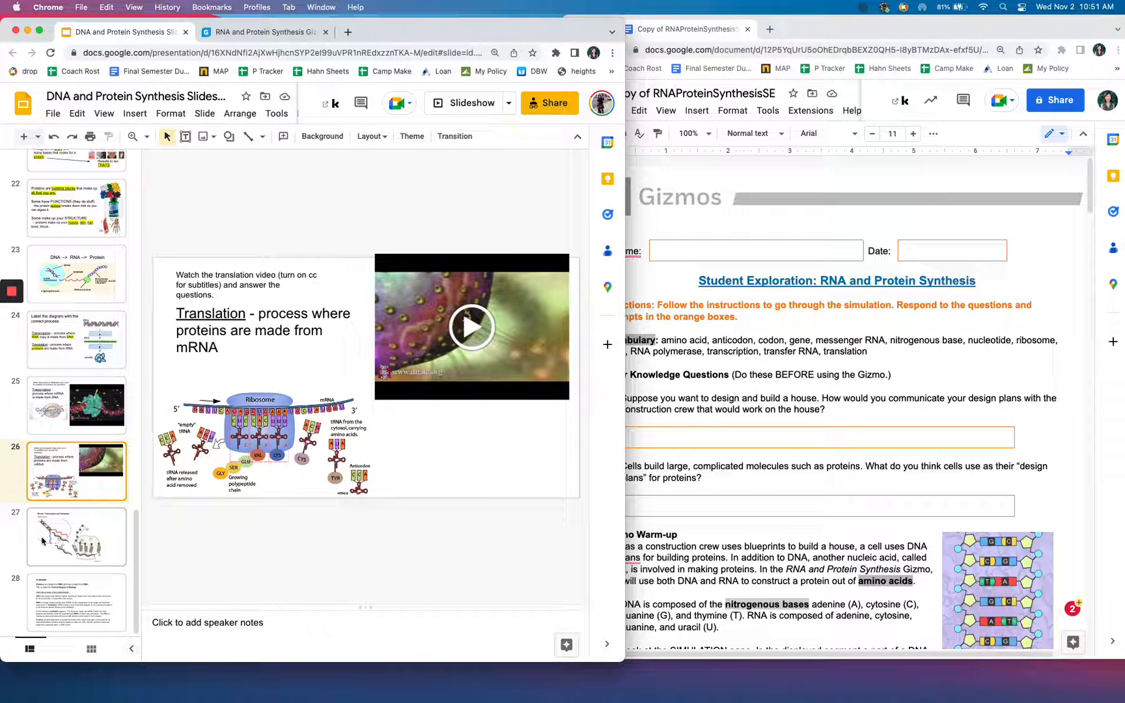
Show slide 27, the Review – Transcription and Translation diagram to label
{"action": "left_click", "coordinate": [75, 537]}
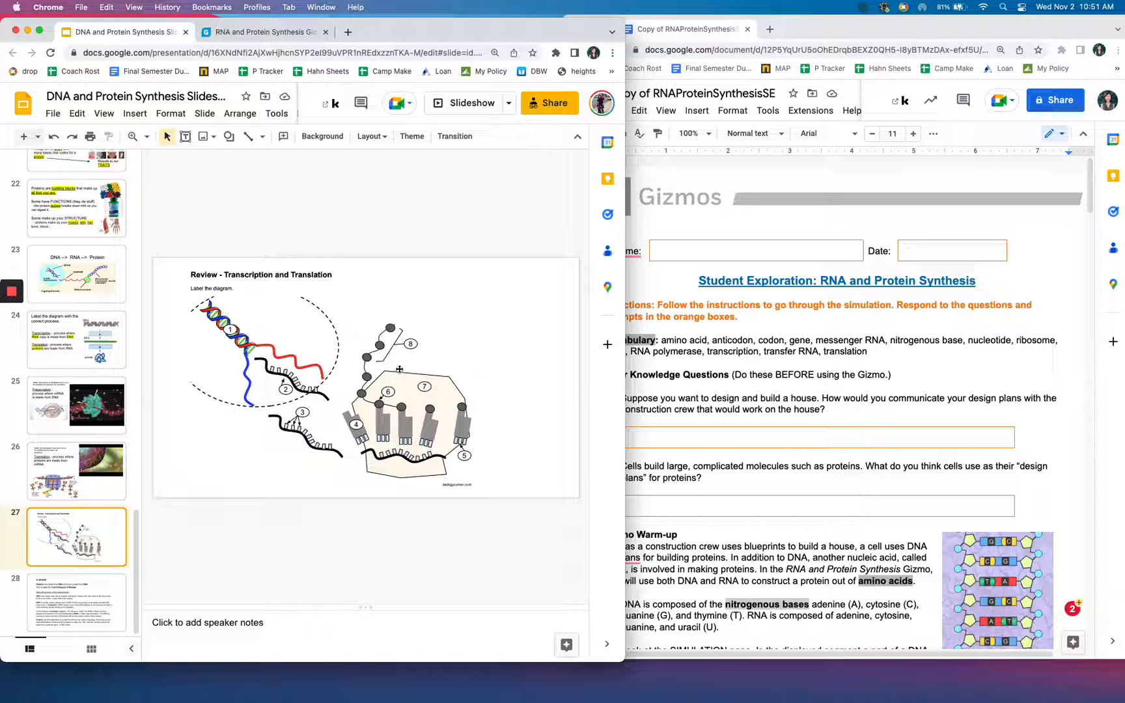
Bring the RNA and Protein Synthesis Gizmo browser tab back to the front
{"action": "left_click", "coordinate": [263, 31]}
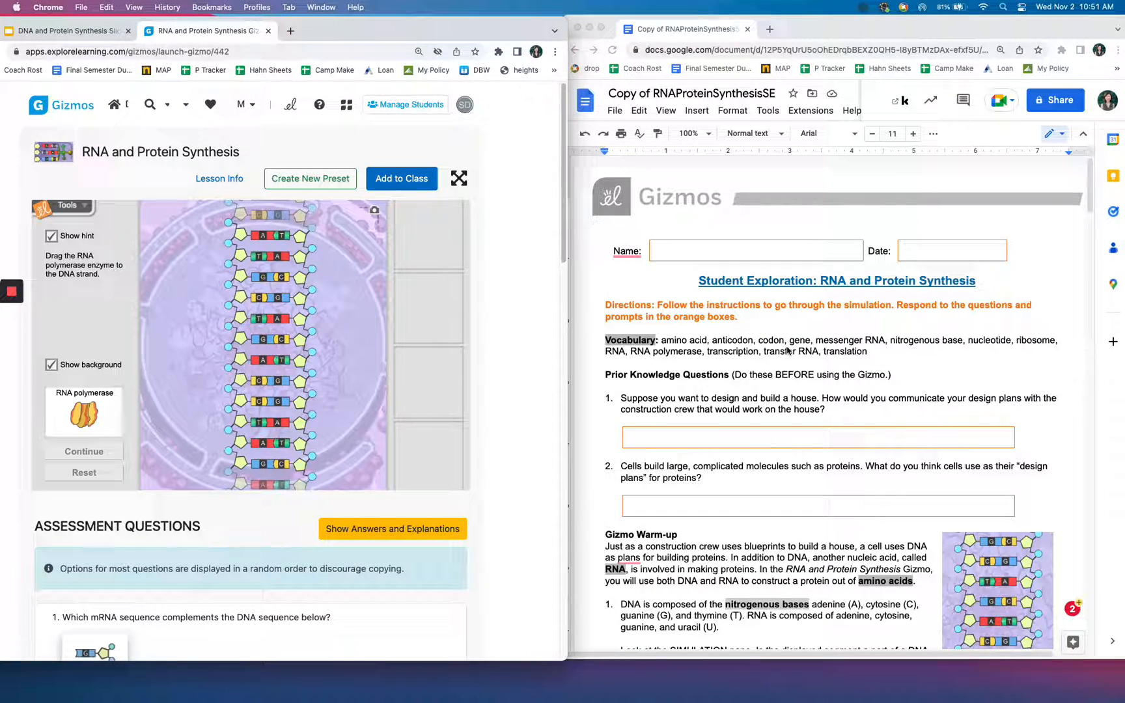
Scroll the worksheet down to the Gizmo Warm-up questions on DNA and RNA polymerase
{"action": "scroll", "scroll_direction": "down", "scroll_amount": 3}
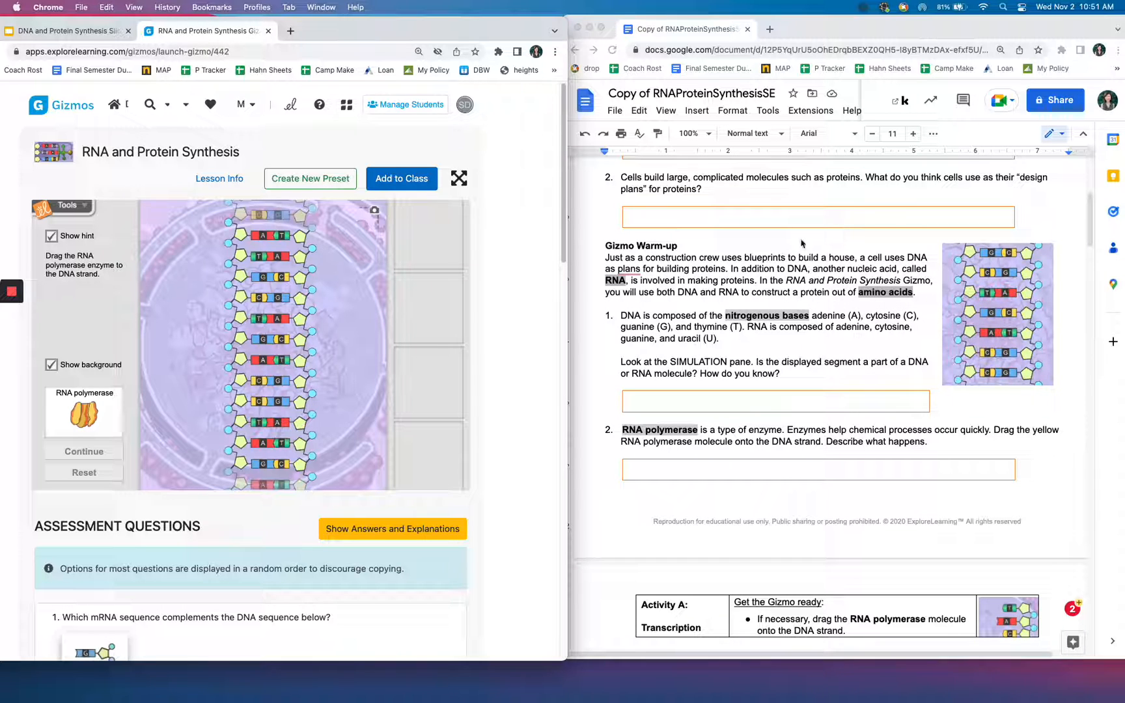
{"action": "mouse_move", "coordinate": [708, 338]}
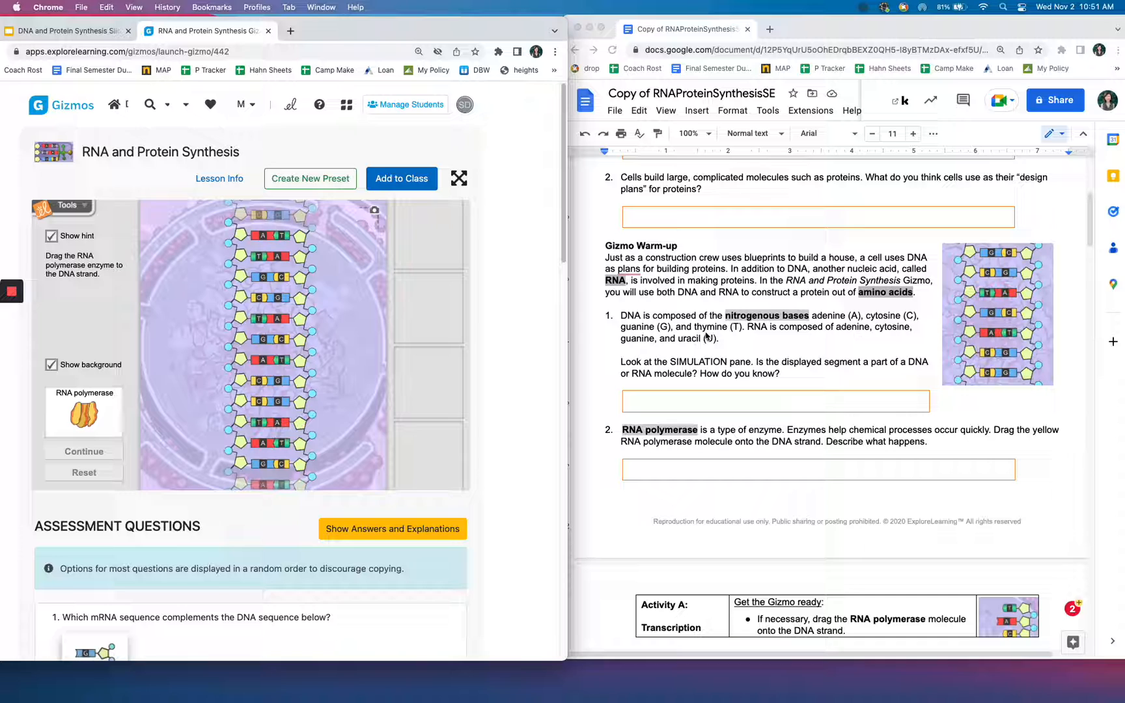
{"action": "mouse_move", "coordinate": [723, 357]}
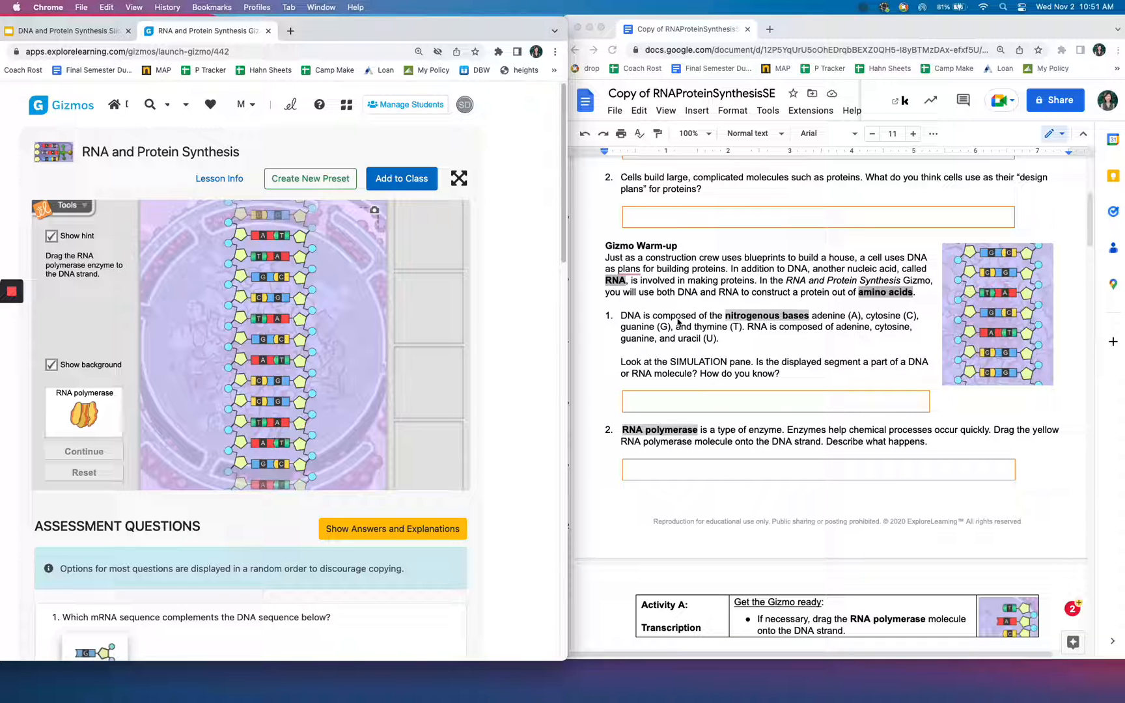
{"action": "mouse_move", "coordinate": [763, 341]}
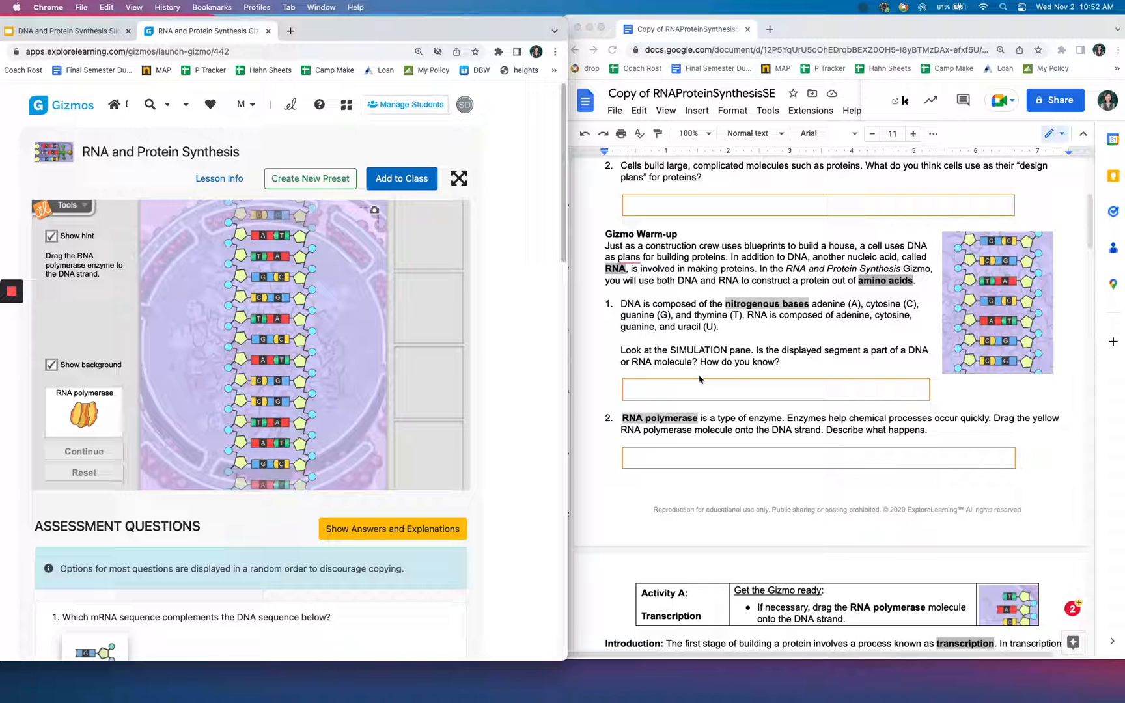
{"action": "mouse_move", "coordinate": [776, 333]}
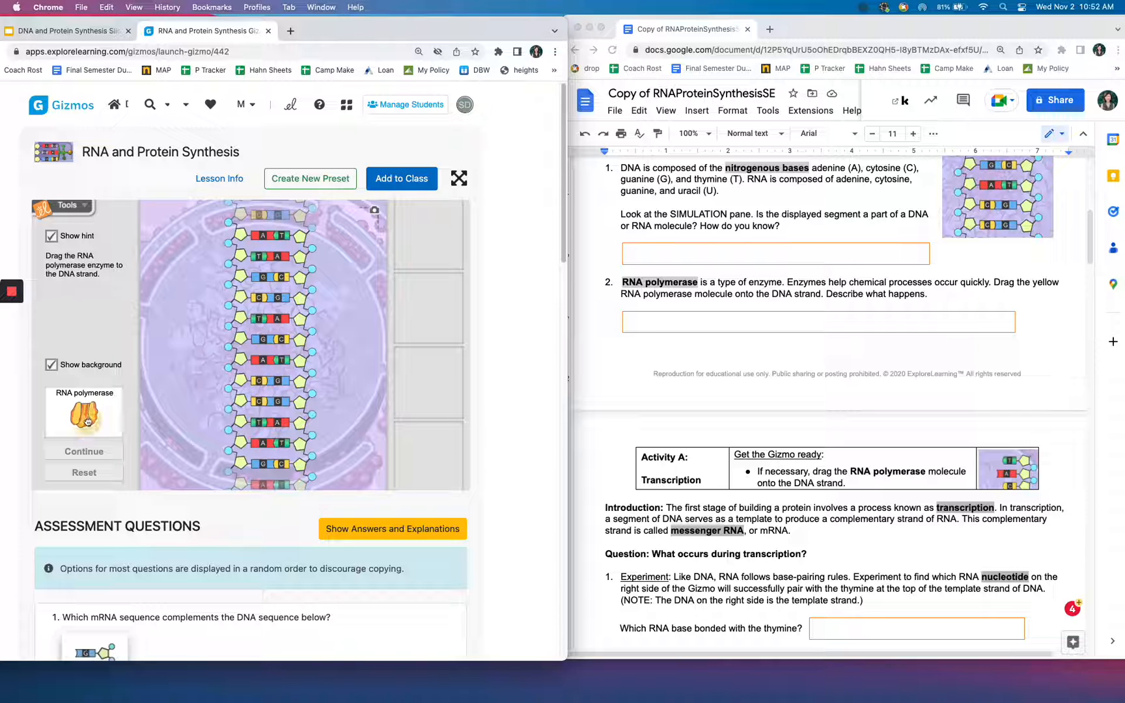
Drag RNA polymerase onto the DNA strand and scroll to the Activity A transcription questions
{"action": "left_click_drag", "start_coordinate": [83, 413], "coordinate": [270, 377]}
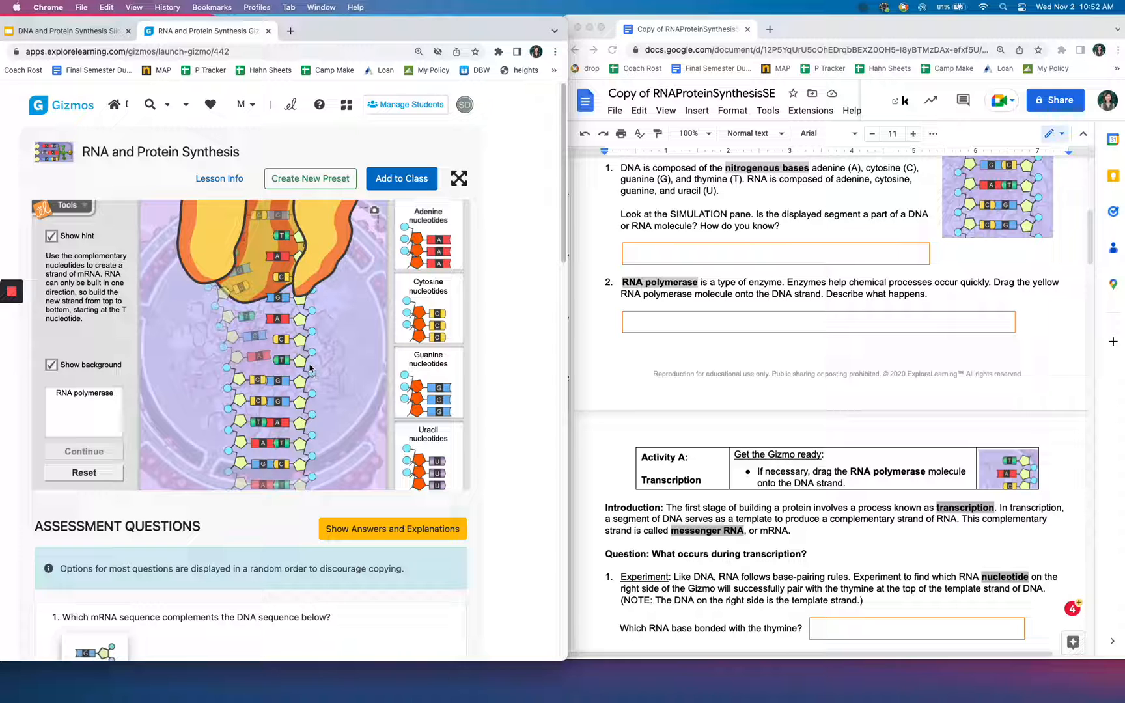
{"action": "scroll", "scroll_direction": "down", "scroll_amount": 3}
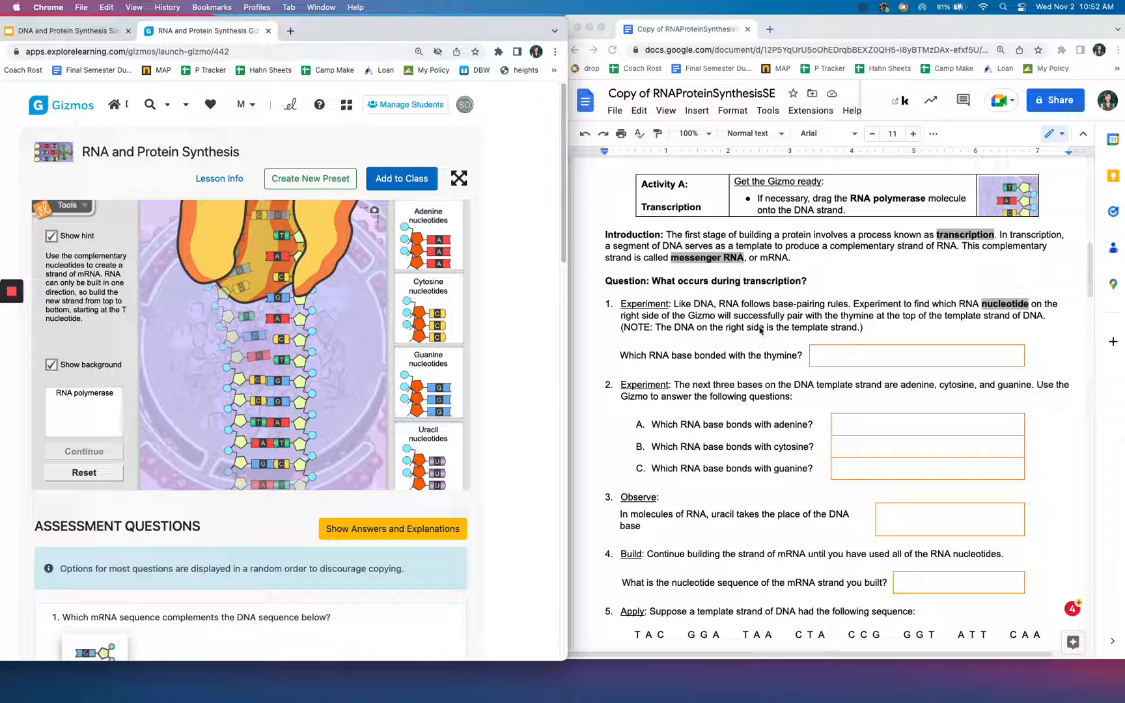
{"action": "mouse_move", "coordinate": [783, 341]}
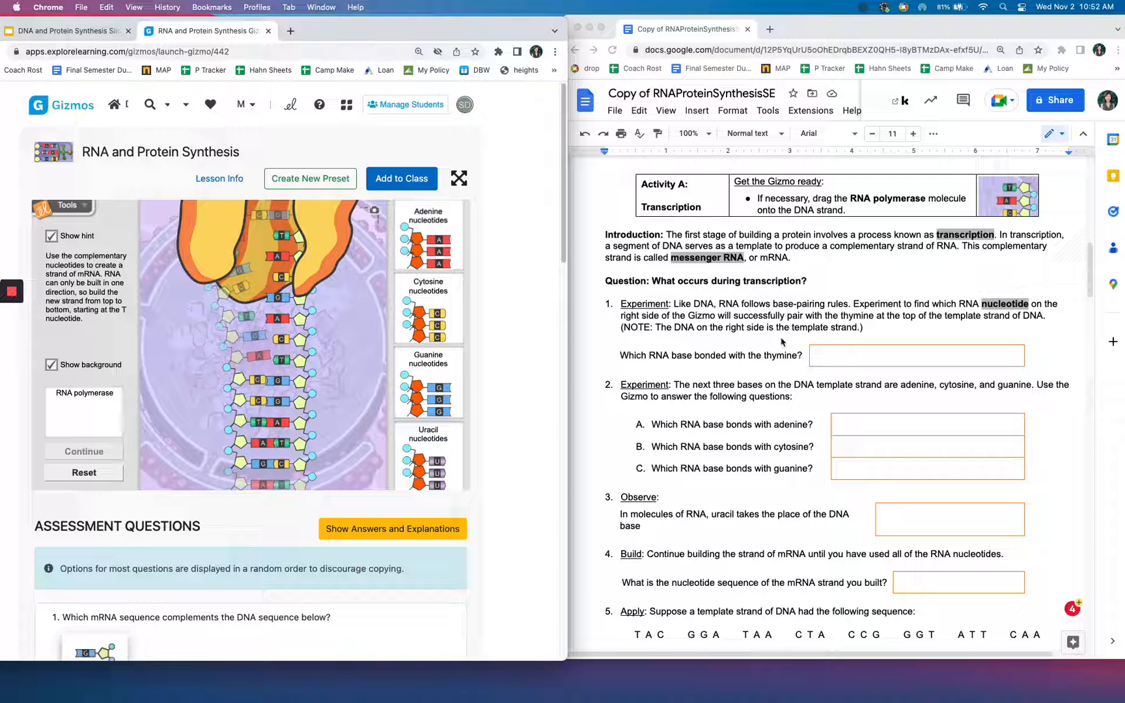
Scroll the worksheet through Activity A's transcription questions to the mRNA complement task
{"action": "scroll", "scroll_direction": "down", "scroll_amount": 3}
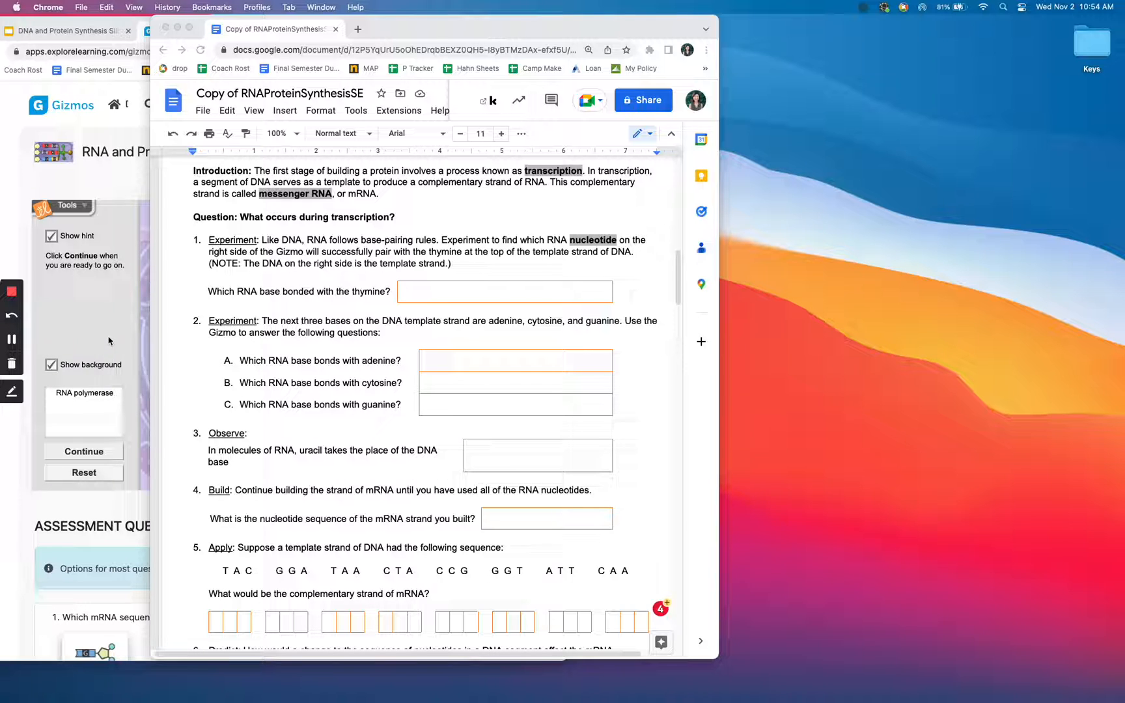
{"action": "mouse_move", "coordinate": [165, 428]}
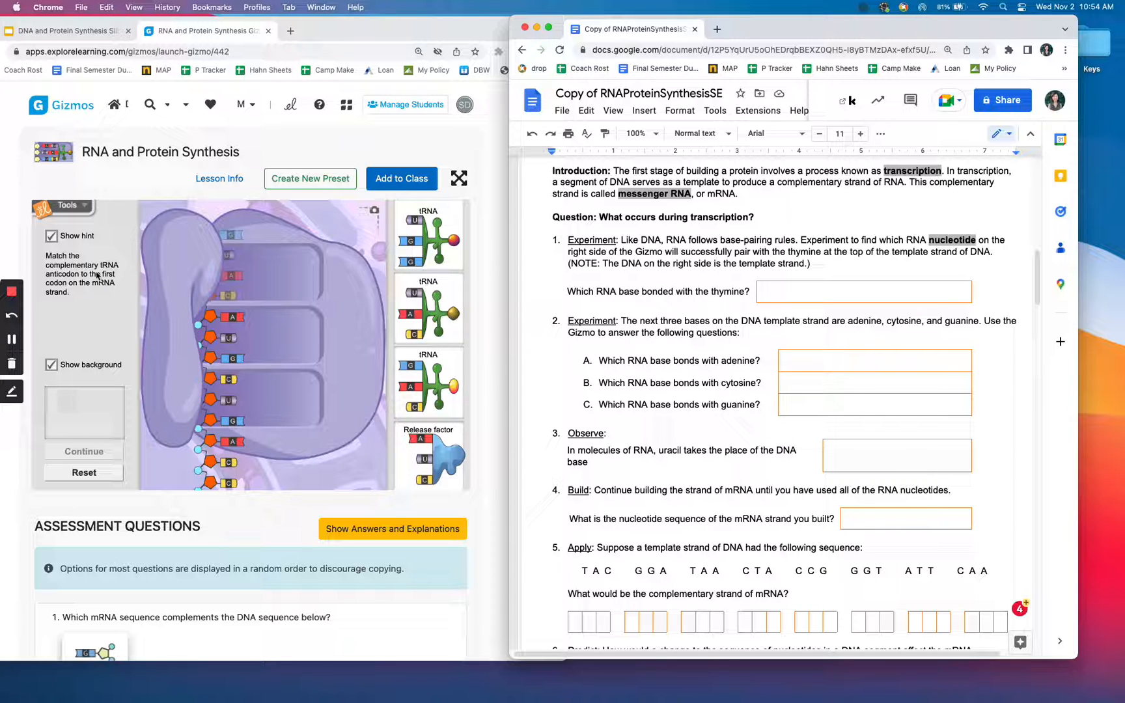
{"action": "mouse_move", "coordinate": [377, 388]}
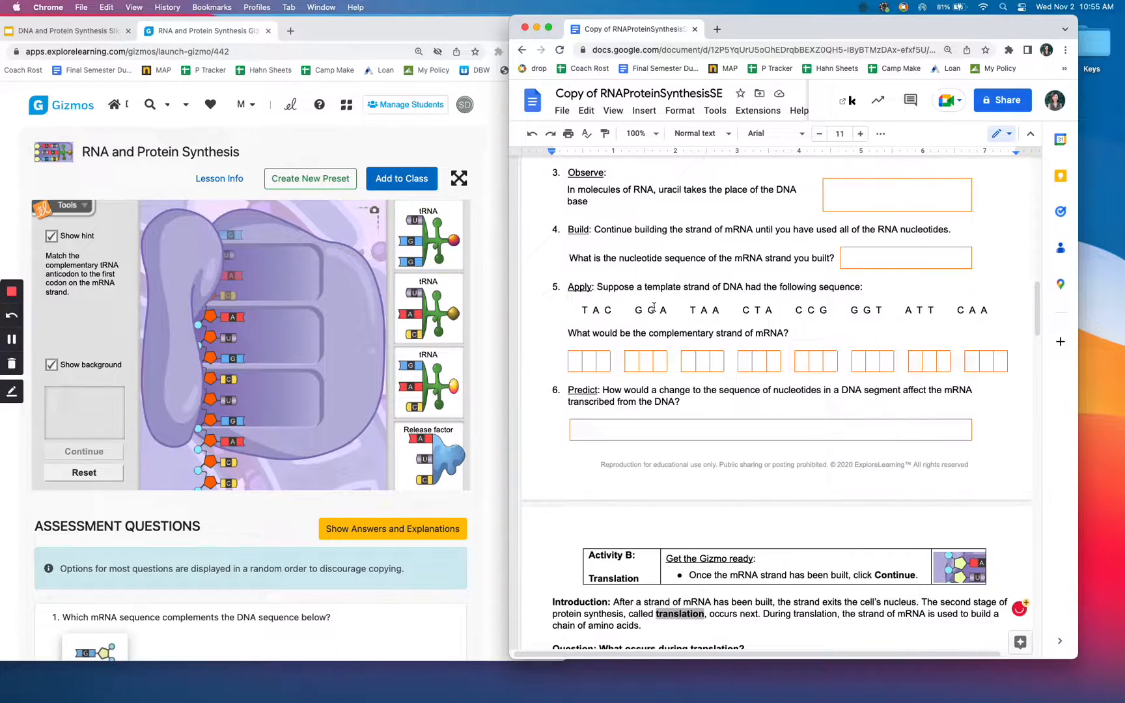
Scroll the worksheet down to Activity B: Translation with its codon table and tRNA questions
{"action": "scroll", "scroll_direction": "down", "scroll_amount": 3}
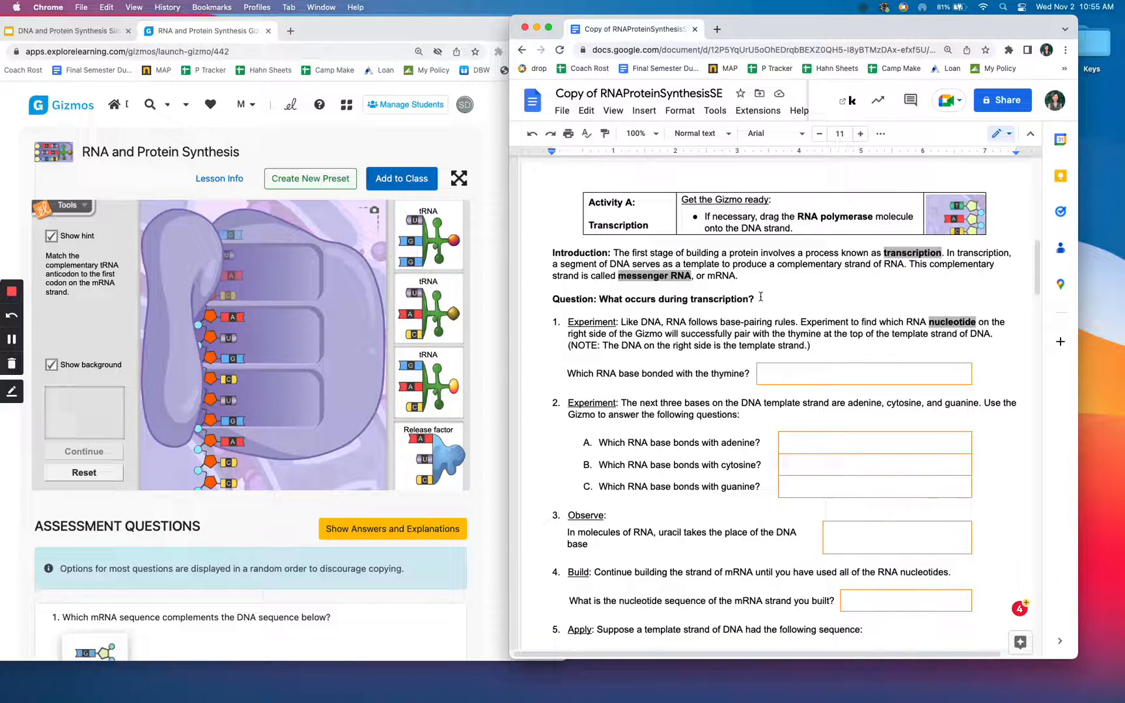
{"action": "scroll", "scroll_direction": "down", "scroll_amount": 3}
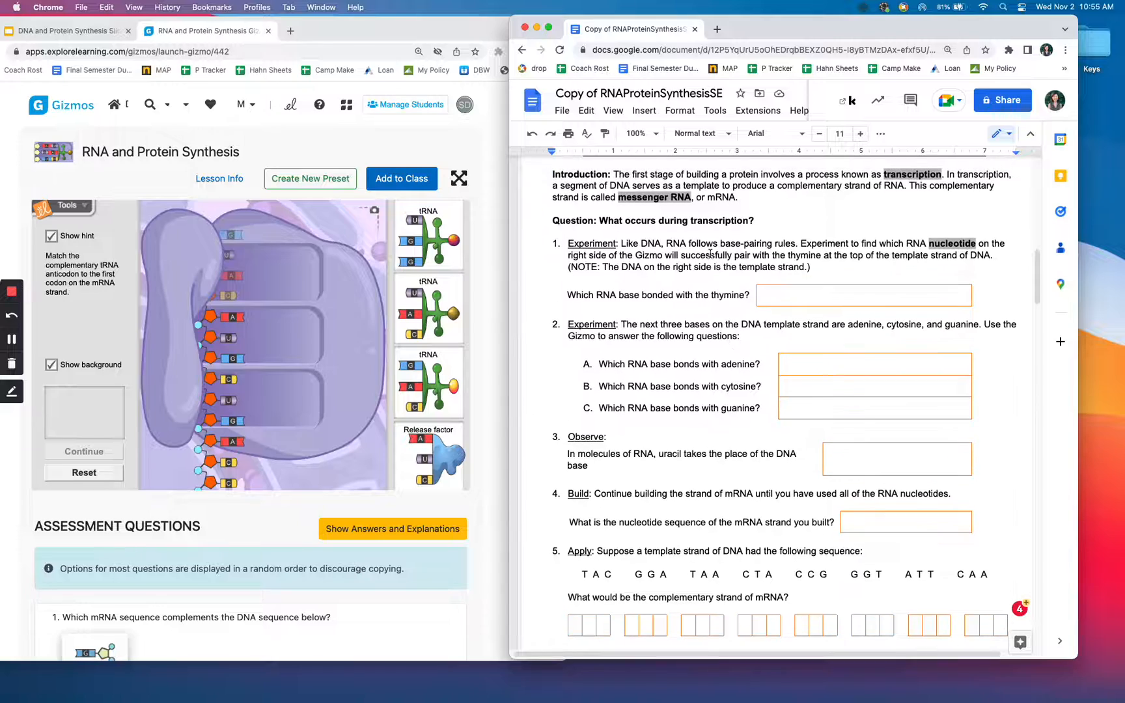
{"action": "scroll", "scroll_direction": "down", "scroll_amount": 3}
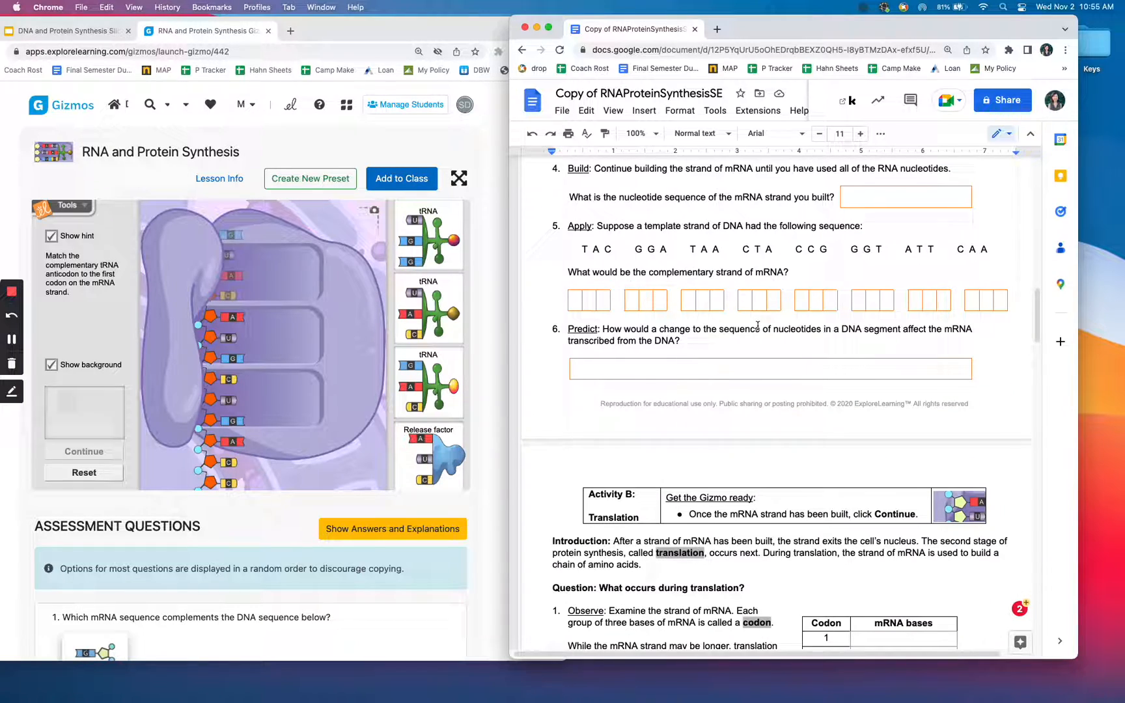
{"action": "scroll", "scroll_direction": "down", "scroll_amount": 3}
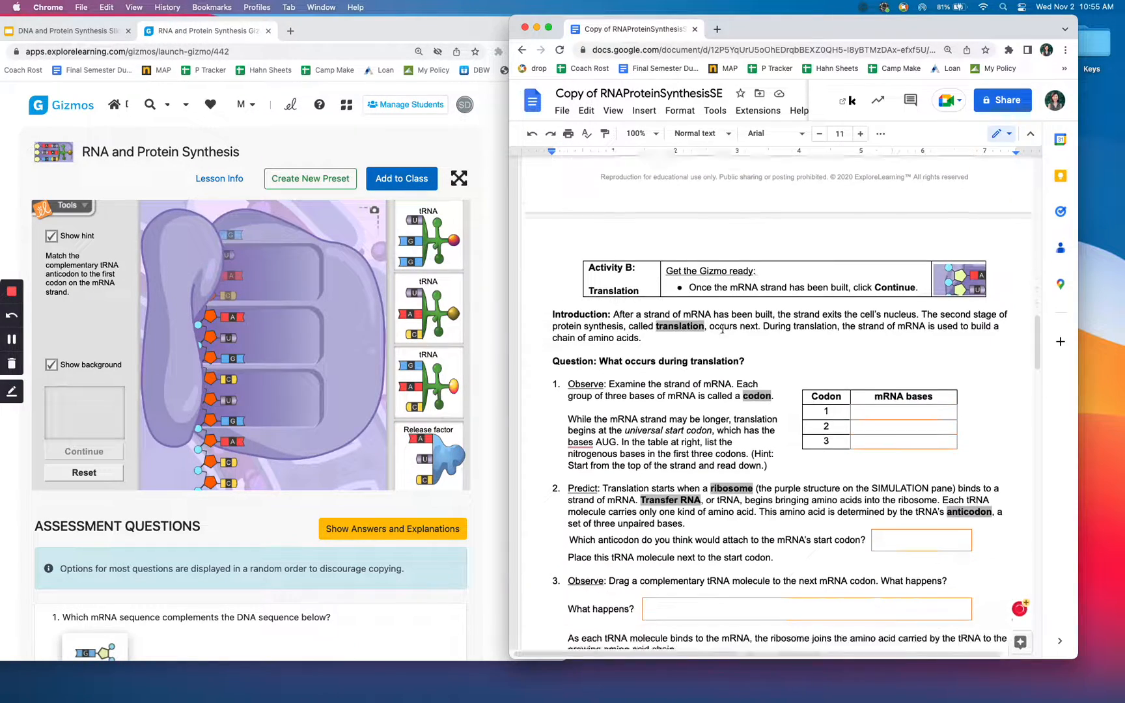
Scroll through Activity B to question 4 on stop codons and release factors
{"action": "scroll", "scroll_direction": "down", "scroll_amount": 3}
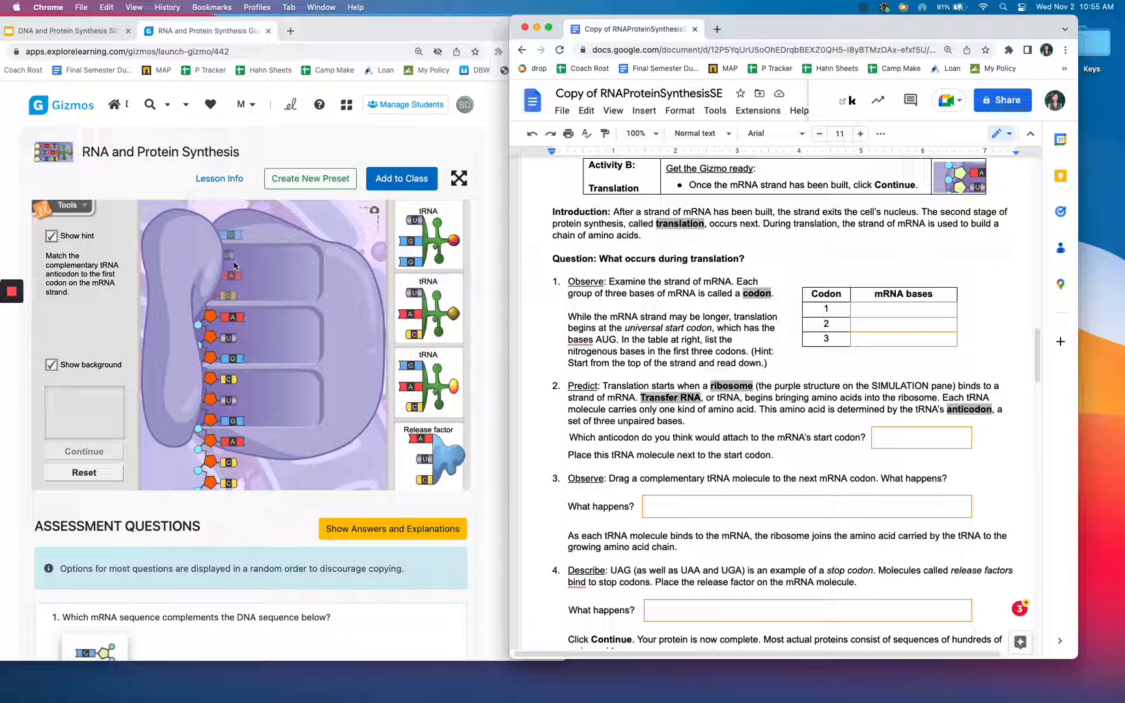
{"action": "mouse_move", "coordinate": [242, 262]}
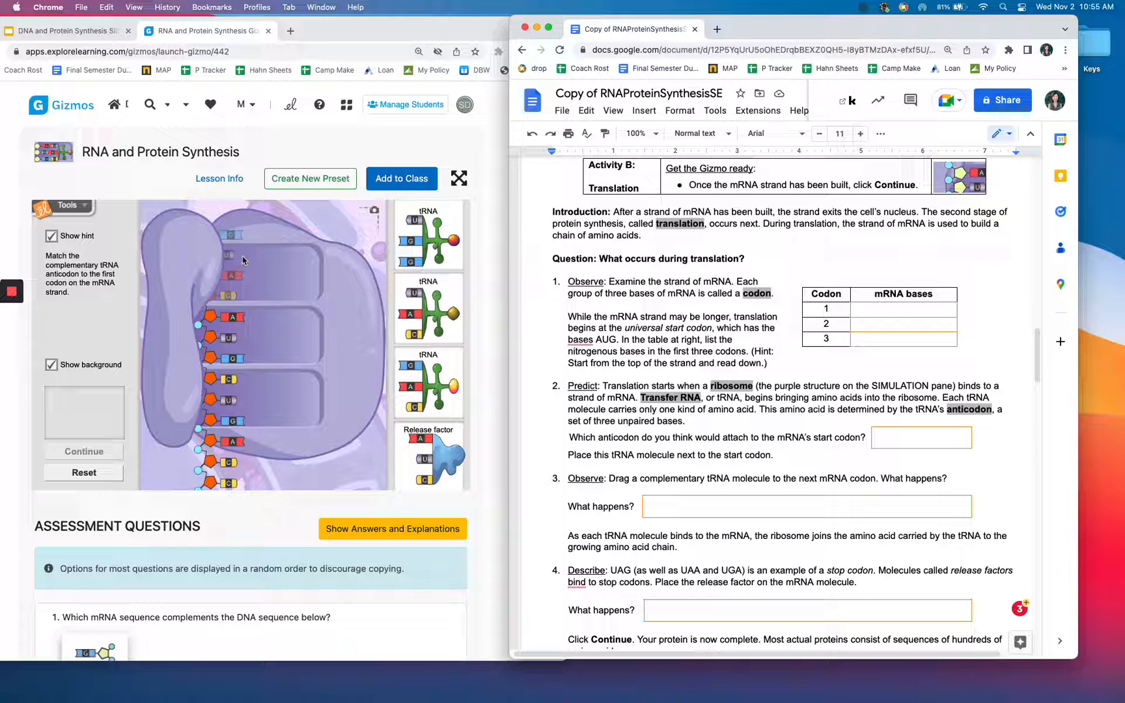
{"action": "mouse_move", "coordinate": [235, 278]}
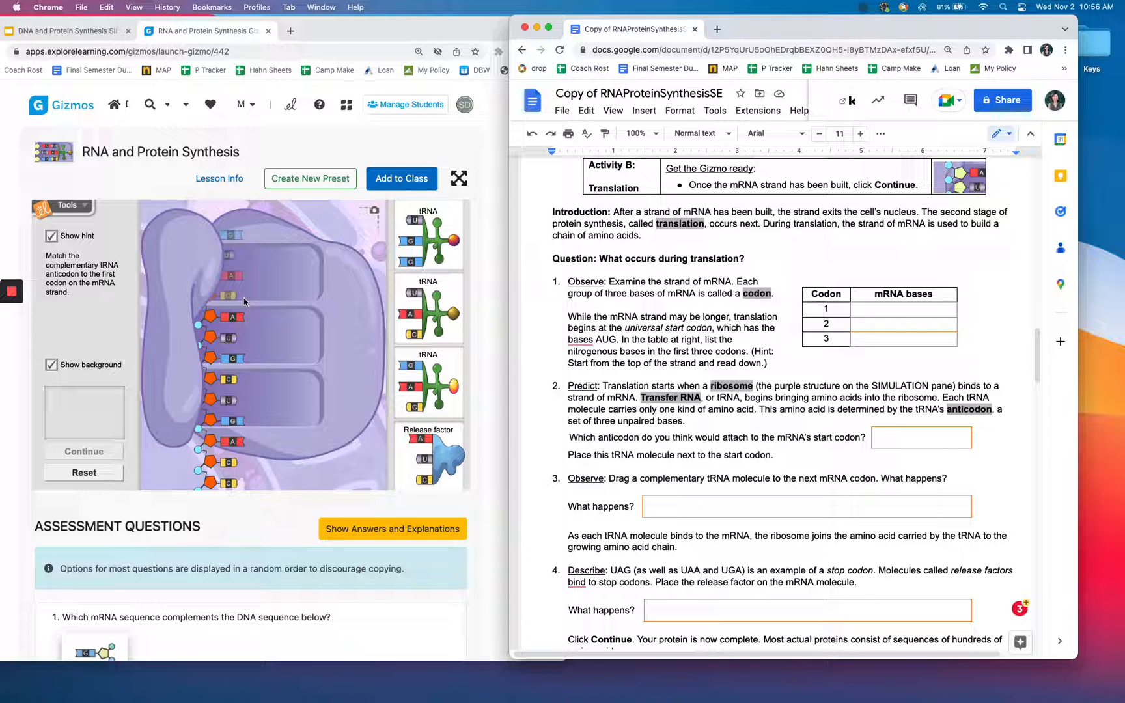
{"action": "scroll", "scroll_direction": "down", "scroll_amount": 3}
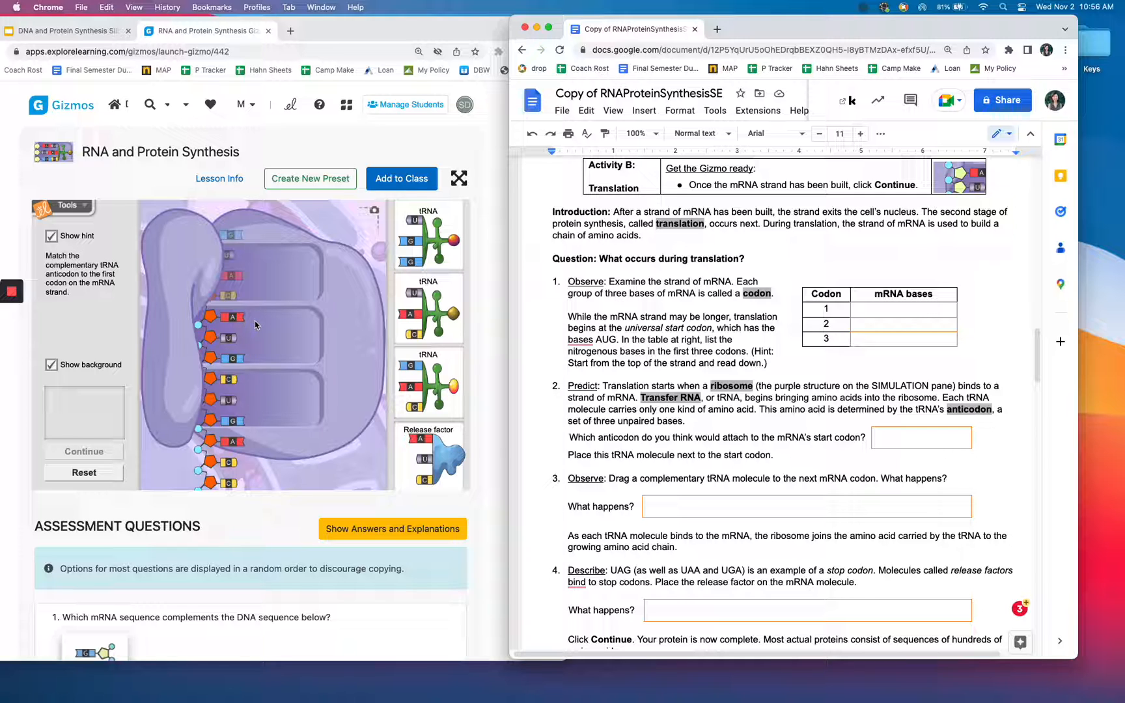
{"action": "mouse_move", "coordinate": [257, 353]}
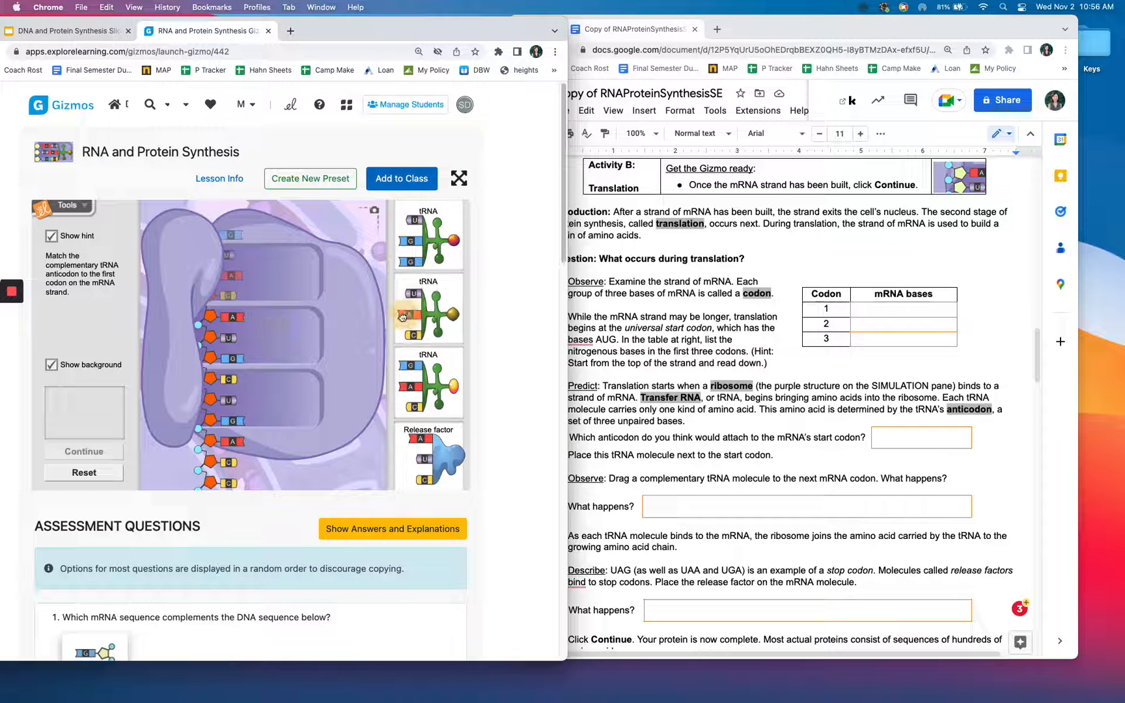
Pair the first matching tRNA with the mRNA start codon in the ribosome
{"action": "left_click_drag", "start_coordinate": [428, 309], "coordinate": [251, 338]}
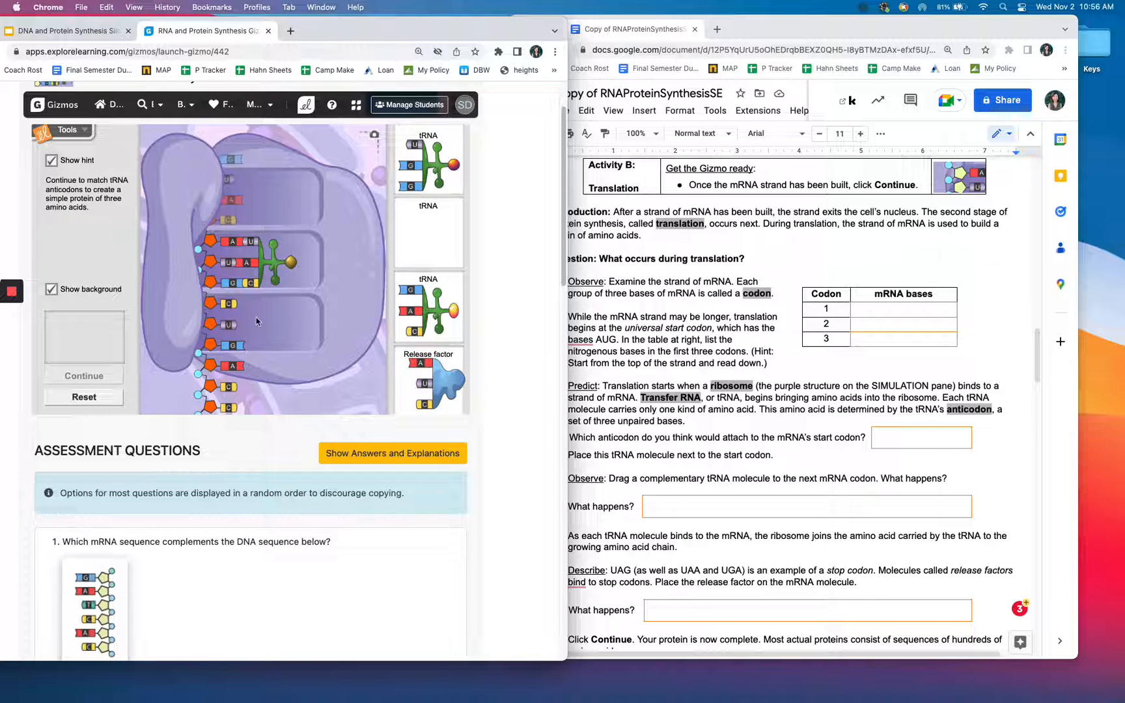
{"action": "mouse_move", "coordinate": [293, 265]}
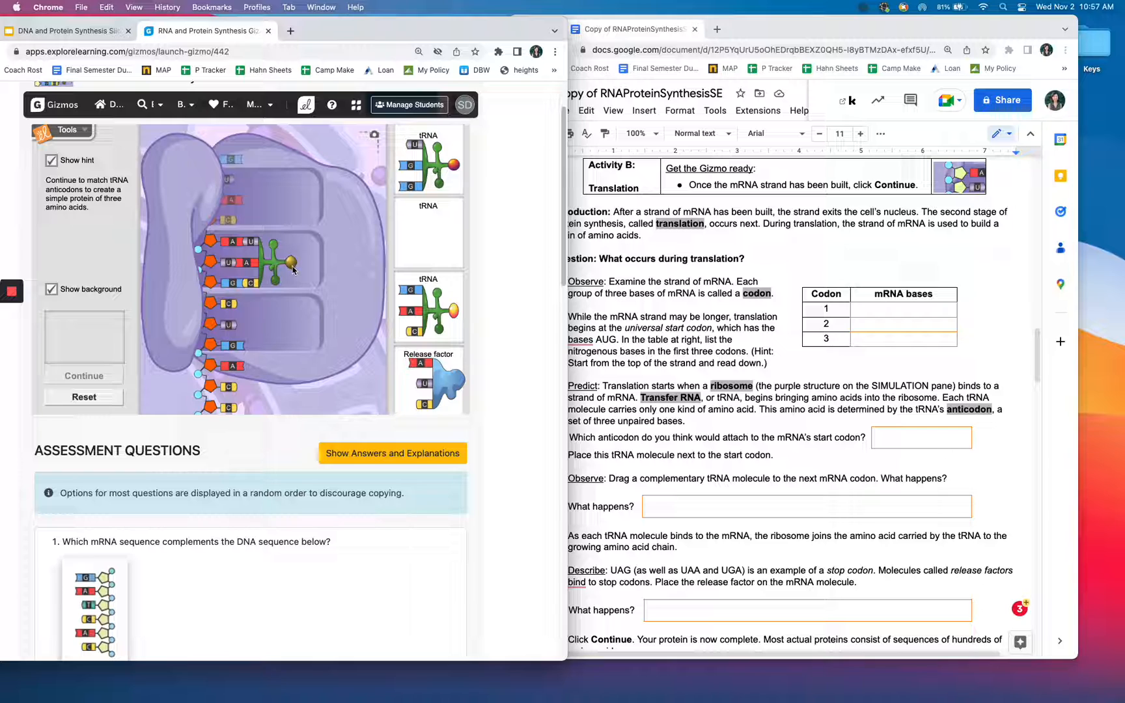
{"action": "mouse_move", "coordinate": [327, 360]}
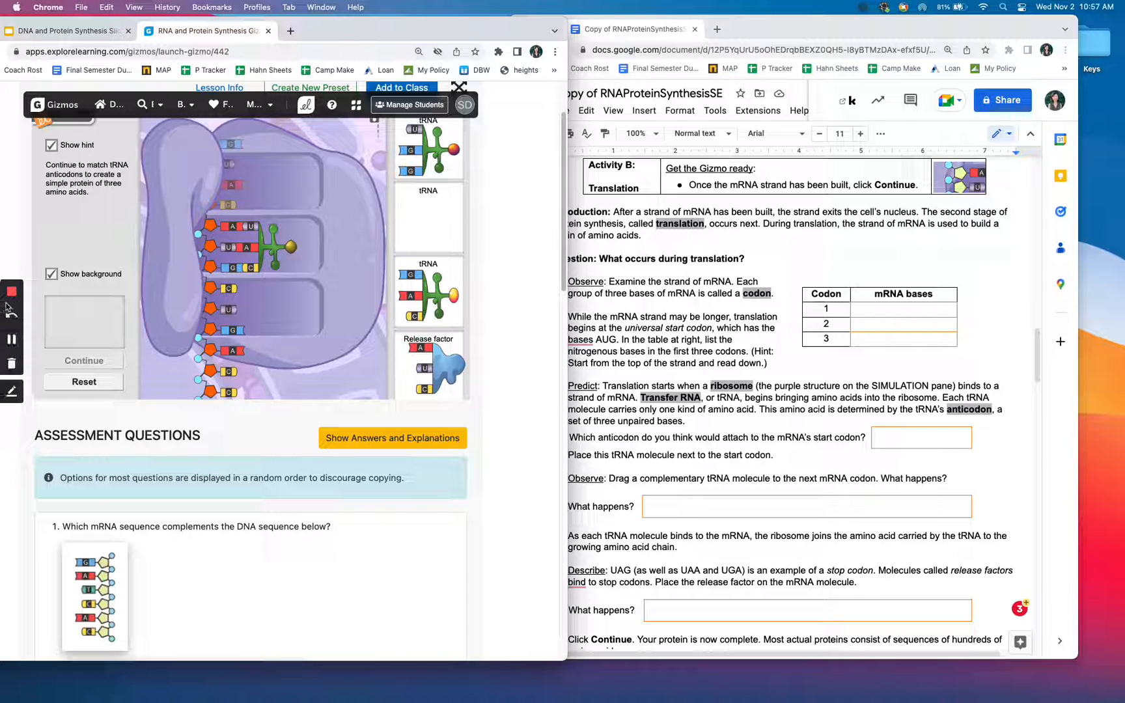
{"action": "mouse_move", "coordinate": [11, 339]}
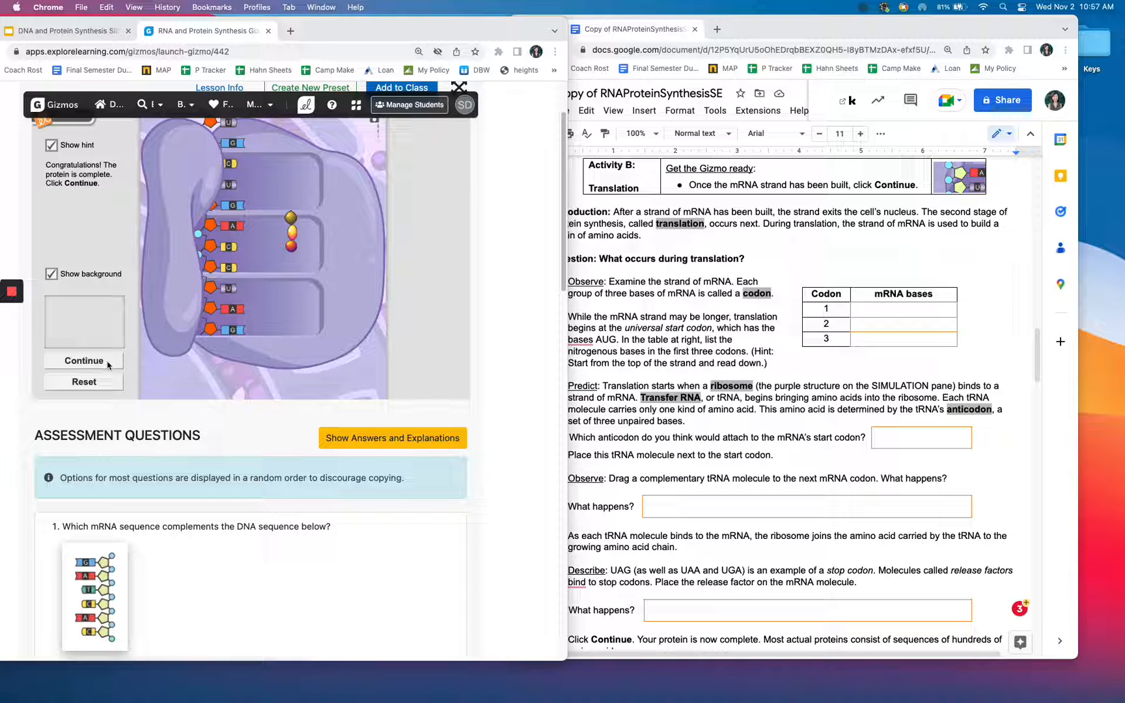
Continue twice so the three-amino-acid protein is released, membrane-enclosed and transported to its target
{"action": "left_click", "coordinate": [83, 361]}
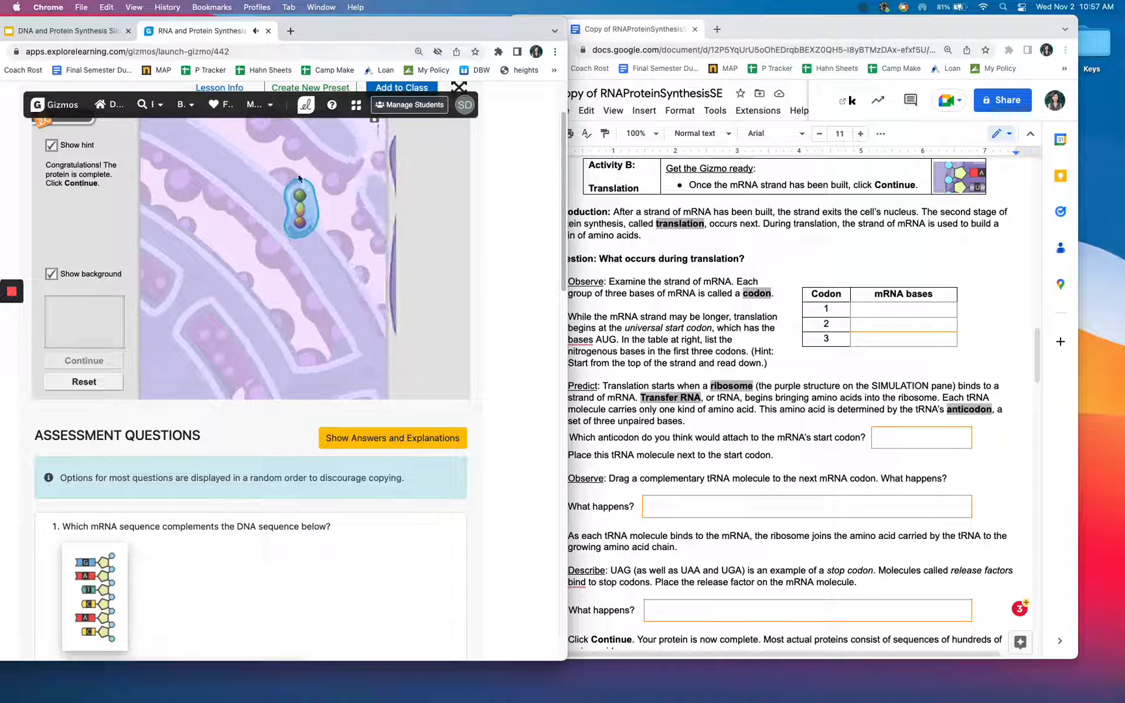
{"action": "left_click", "coordinate": [84, 360]}
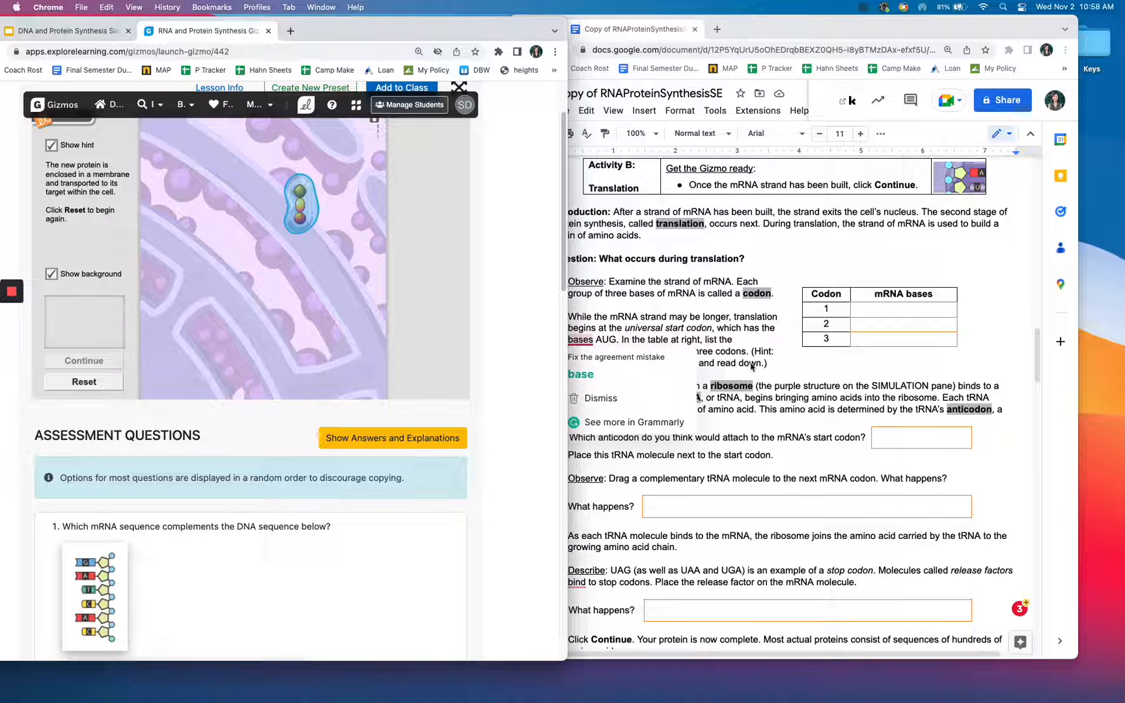
{"action": "scroll", "scroll_direction": "down", "scroll_amount": 3}
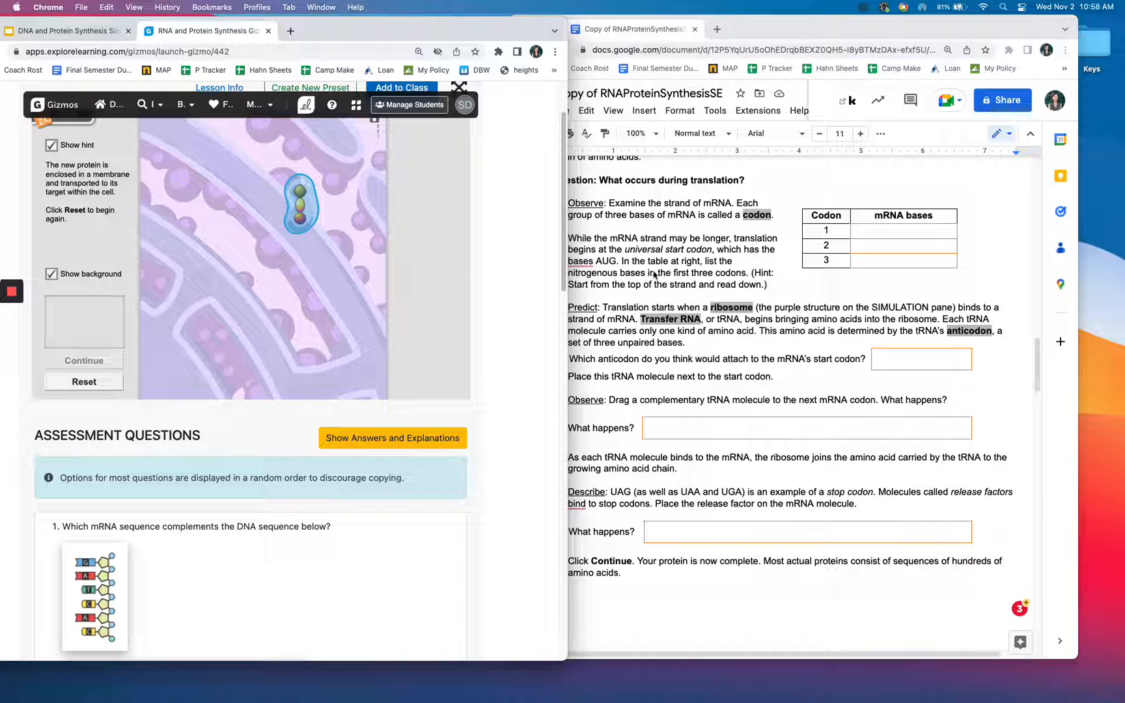
Scroll the worksheet down past questions 5 and 6 to the Extension: Genes and traits heading
{"action": "scroll", "scroll_direction": "down", "scroll_amount": 3}
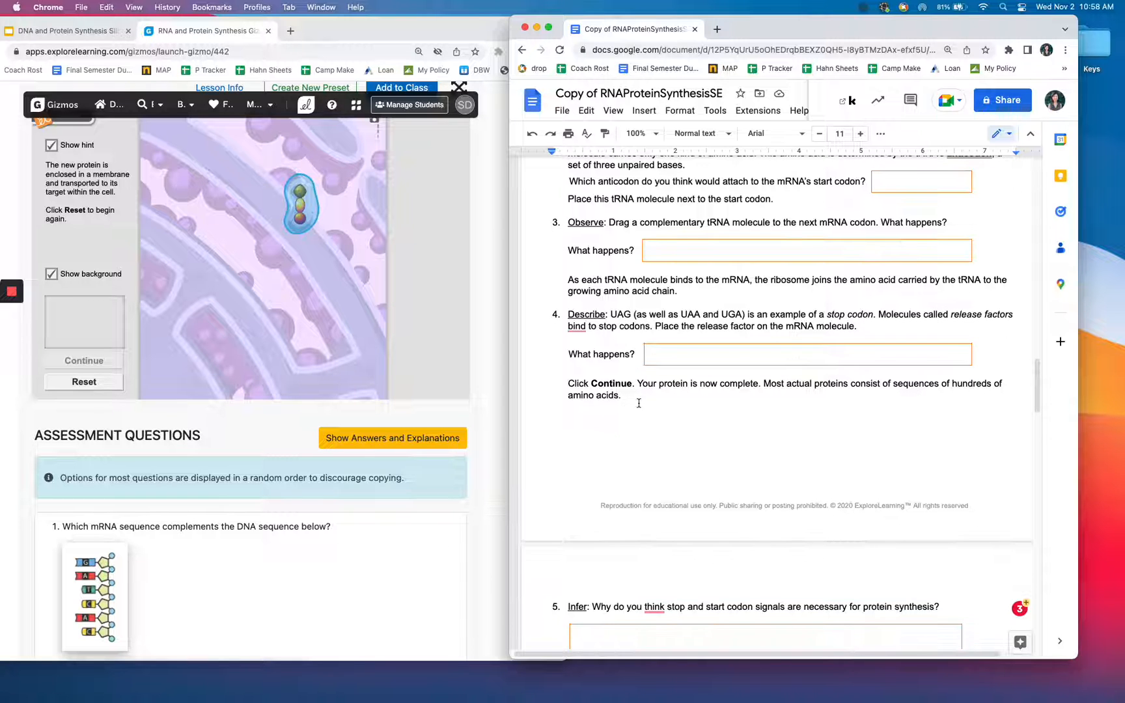
{"action": "scroll", "scroll_direction": "down", "scroll_amount": 3}
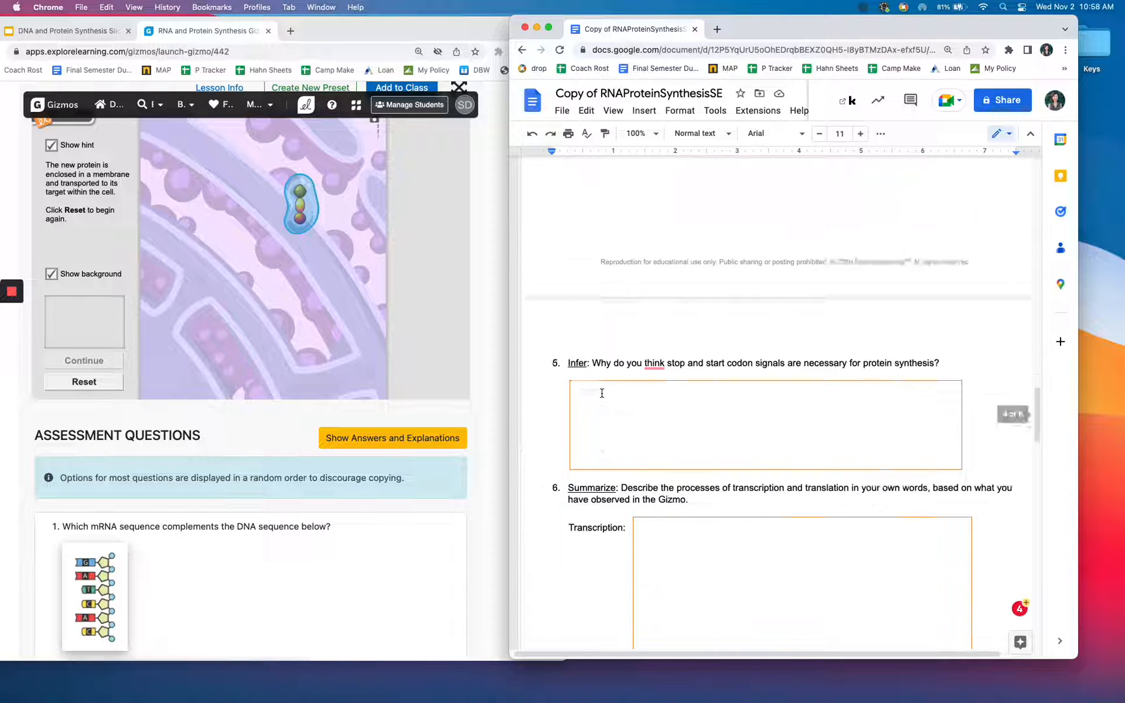
{"action": "scroll", "scroll_direction": "down", "scroll_amount": 3}
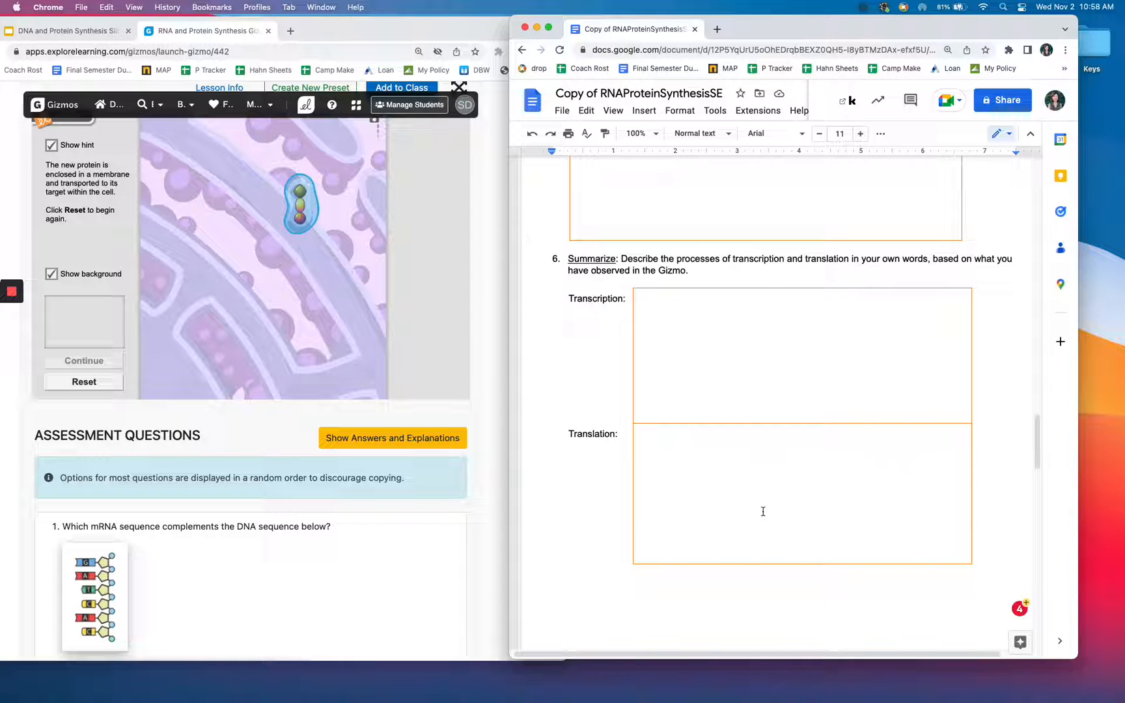
{"action": "mouse_move", "coordinate": [754, 482]}
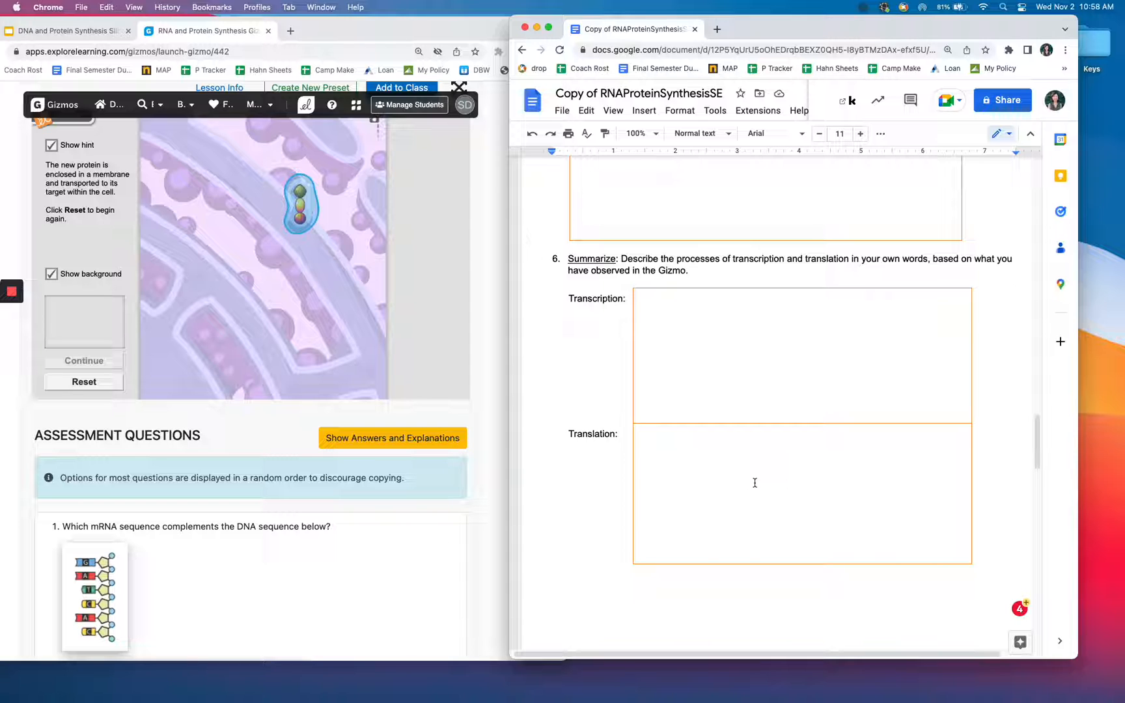
{"action": "mouse_move", "coordinate": [768, 483]}
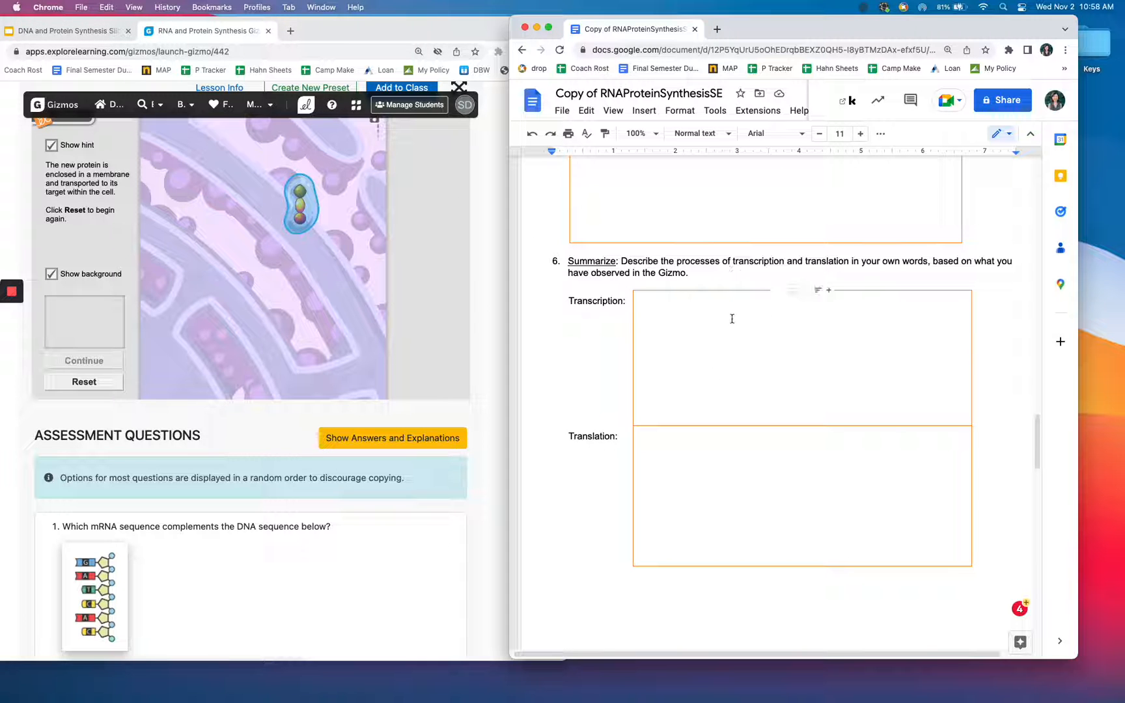
{"action": "scroll", "scroll_direction": "down", "scroll_amount": 3}
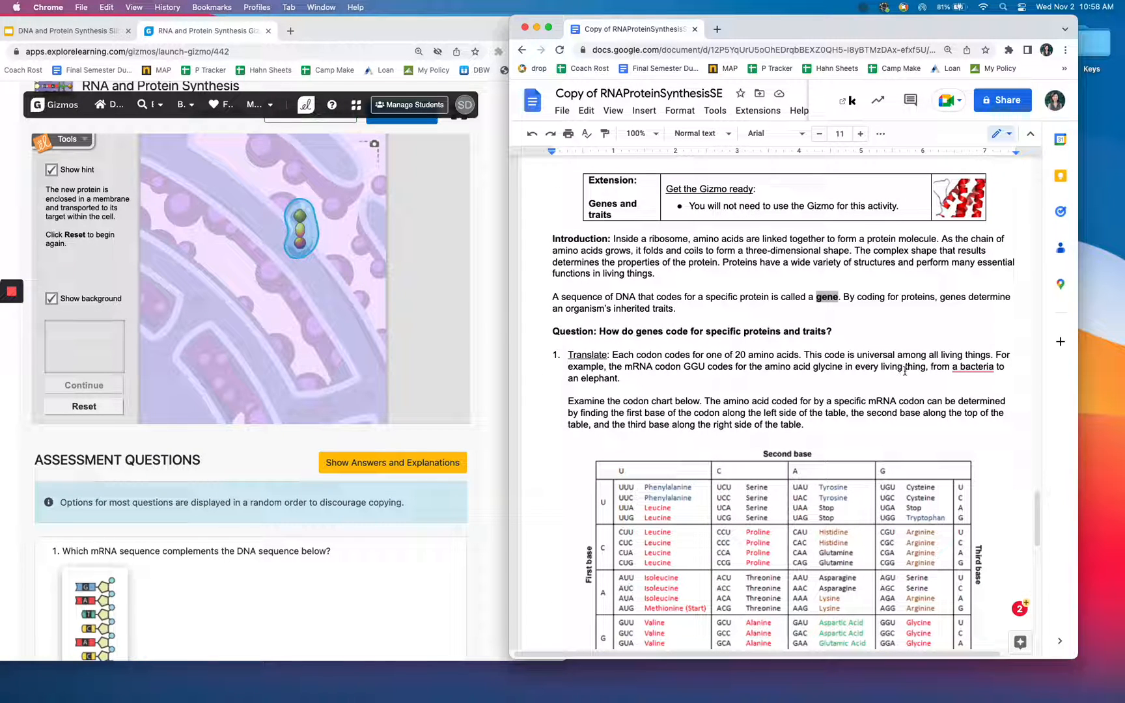
Scroll down to the full codon chart and the AUG, CUG, ACC, UAG answer boxes
{"action": "scroll", "scroll_direction": "down", "scroll_amount": 3}
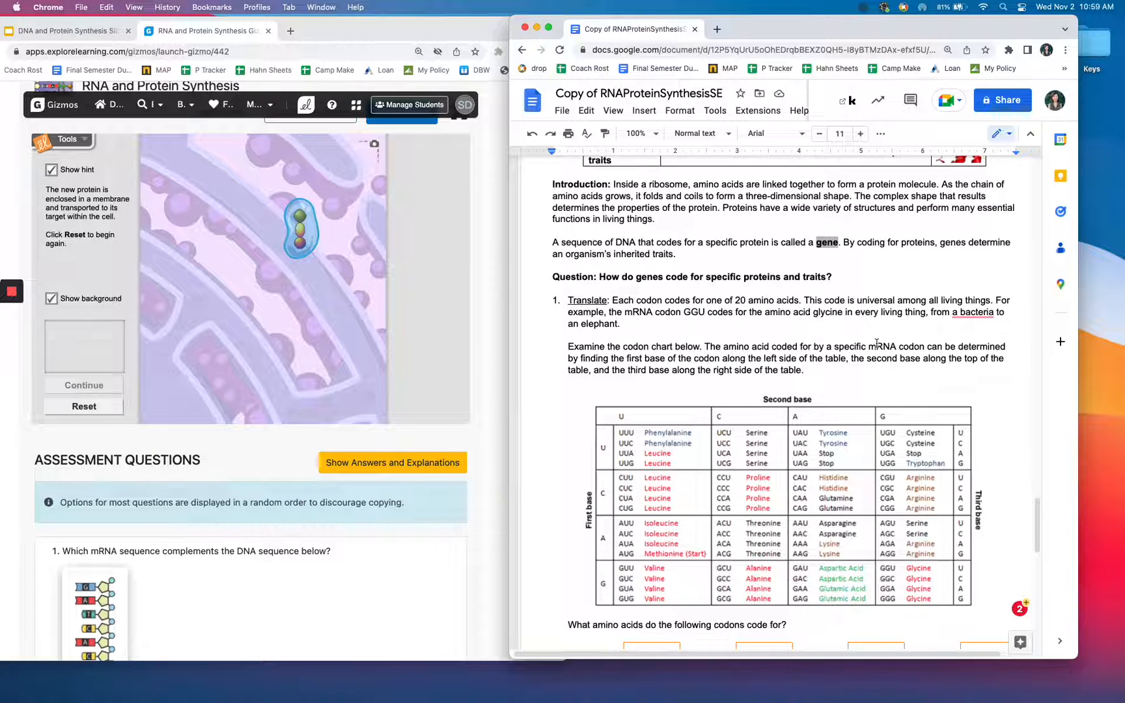
{"action": "scroll", "scroll_direction": "down", "scroll_amount": 3}
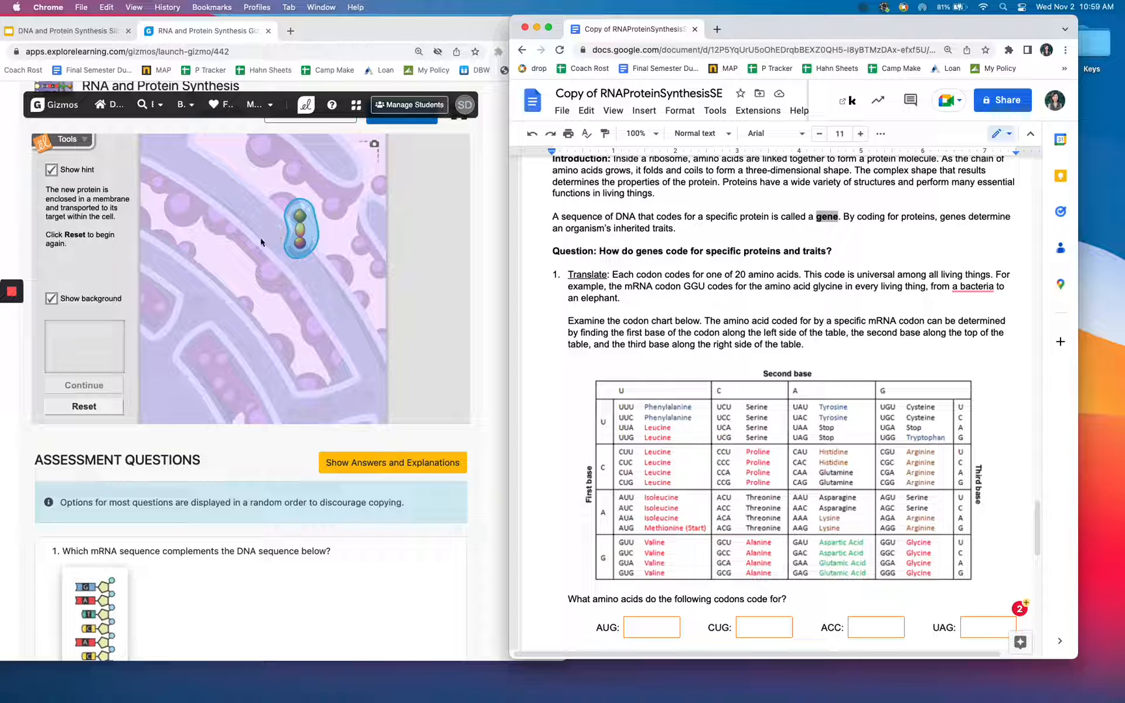
{"action": "mouse_move", "coordinate": [271, 330]}
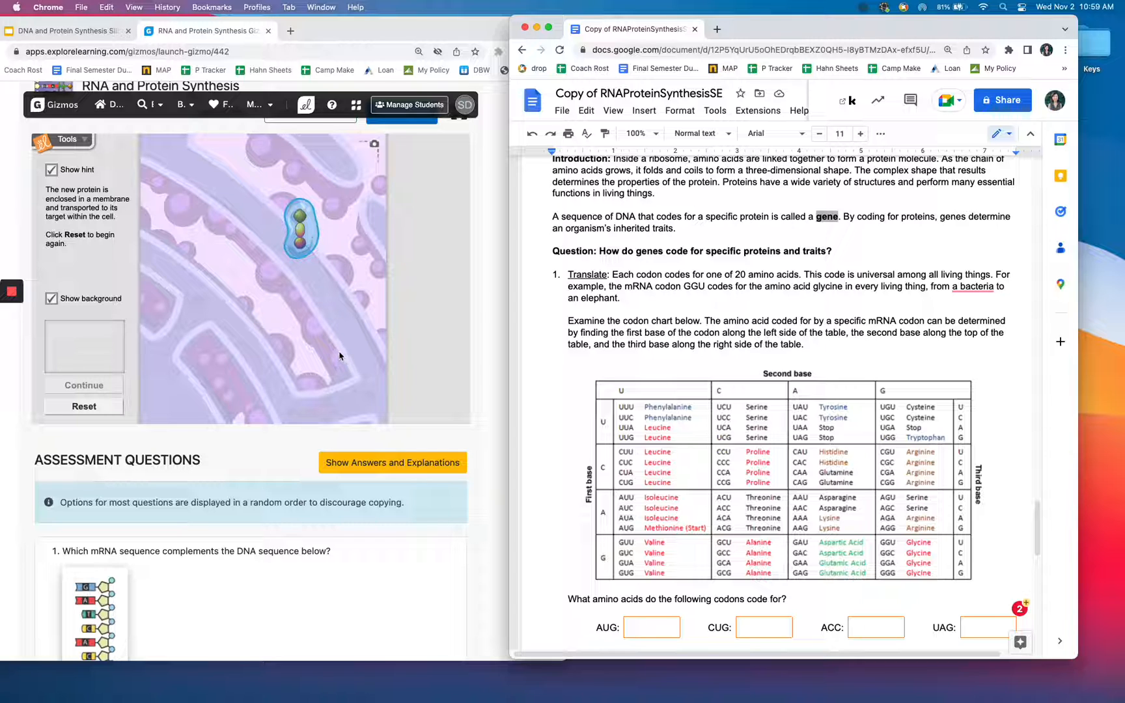
{"action": "scroll", "scroll_direction": "down", "scroll_amount": 3}
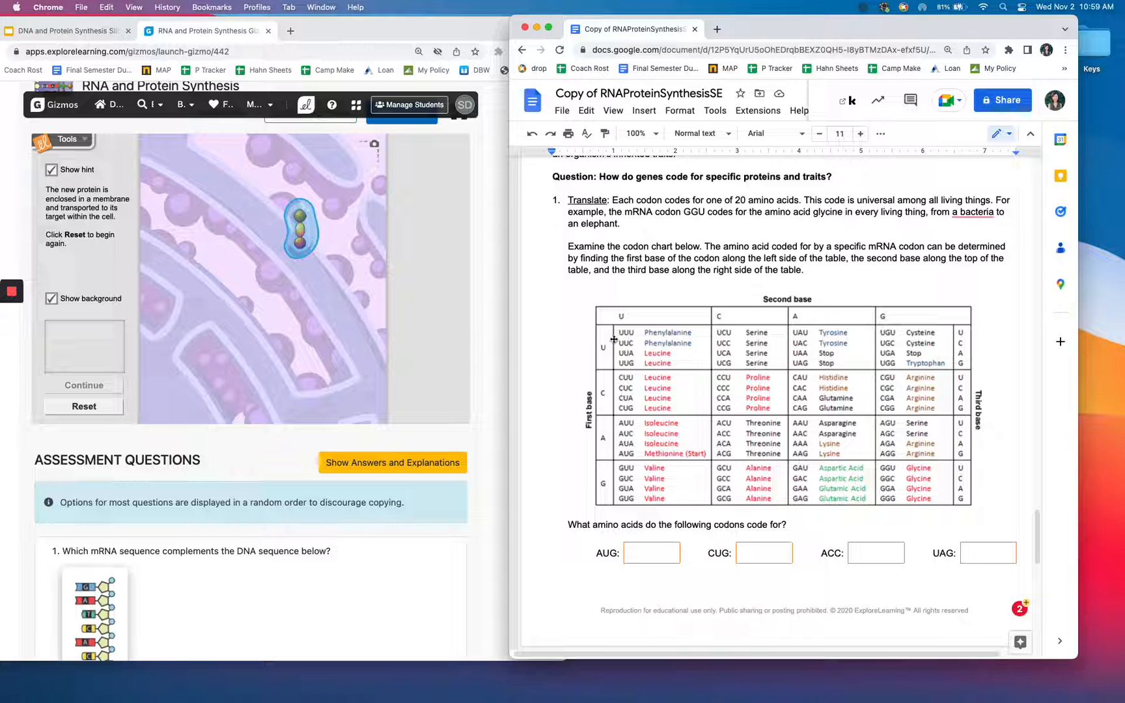
{"action": "mouse_move", "coordinate": [633, 348]}
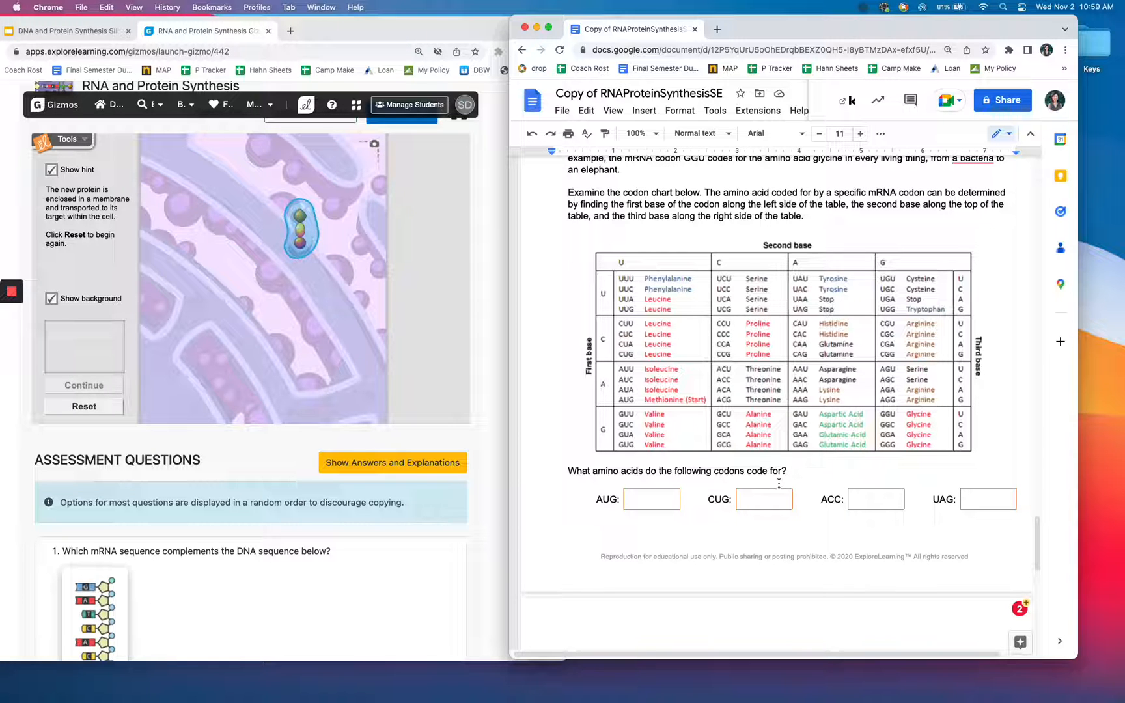
Scroll past the codon chart to the Apply, Summarize, Extend your thinking and Think and discuss questions
{"action": "scroll", "scroll_direction": "down", "scroll_amount": 3}
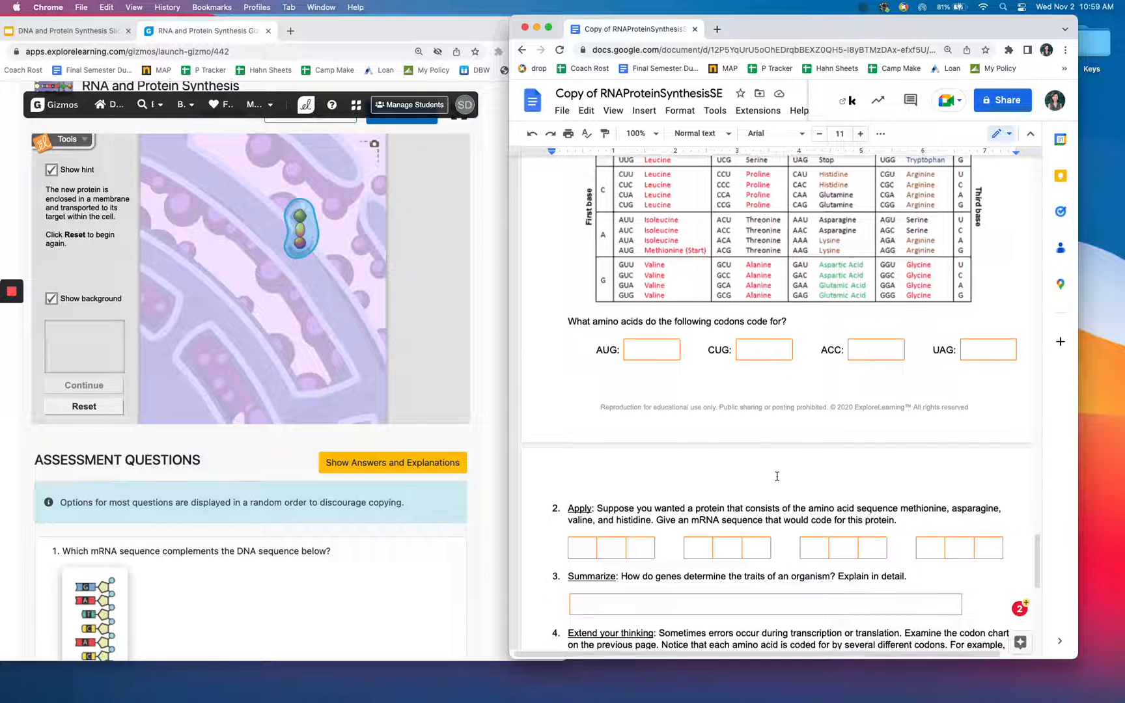
{"action": "scroll", "scroll_direction": "down", "scroll_amount": 3}
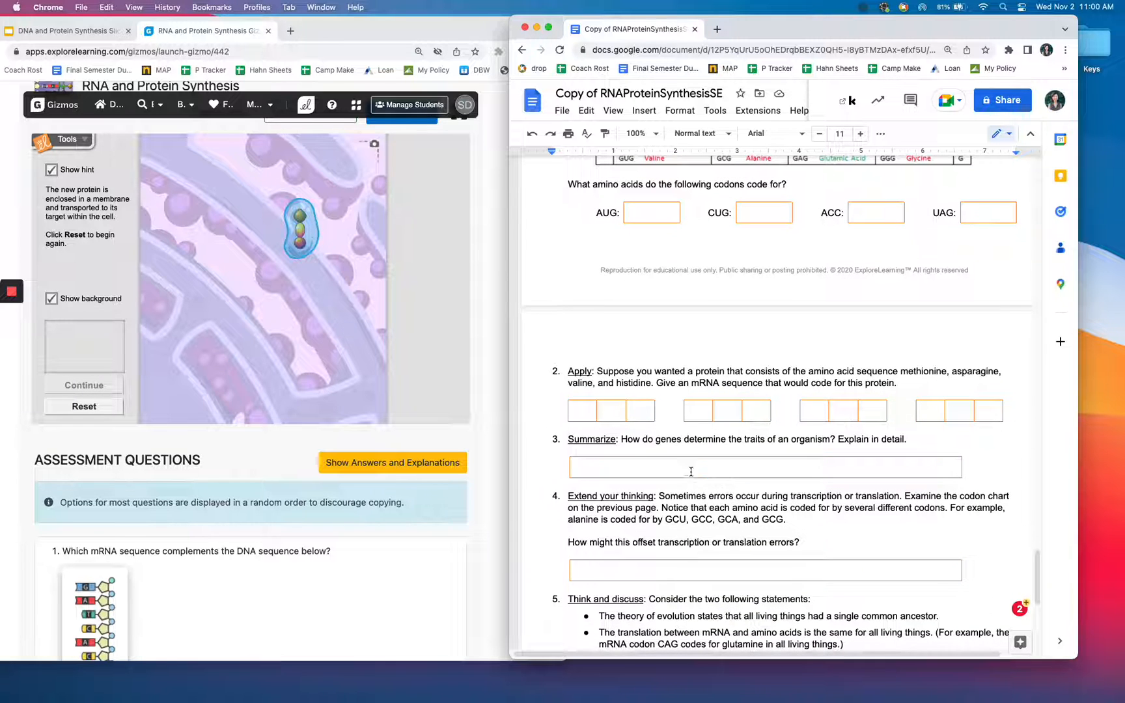
{"action": "mouse_move", "coordinate": [797, 446]}
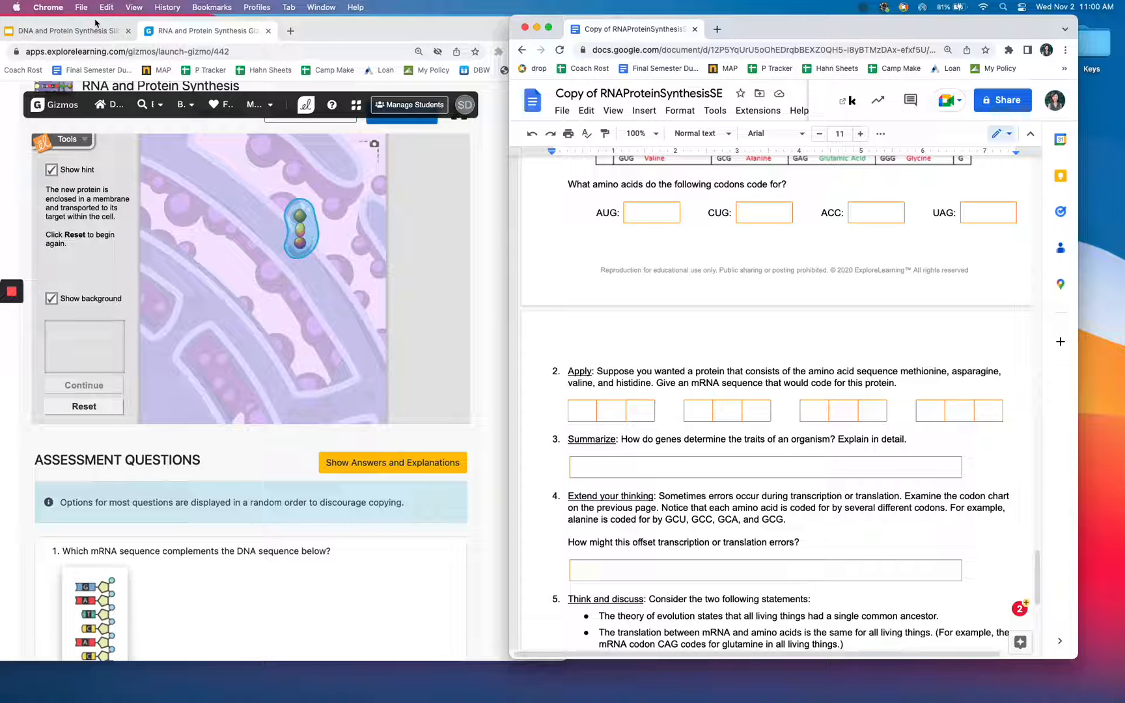
{"action": "mouse_move", "coordinate": [67, 31]}
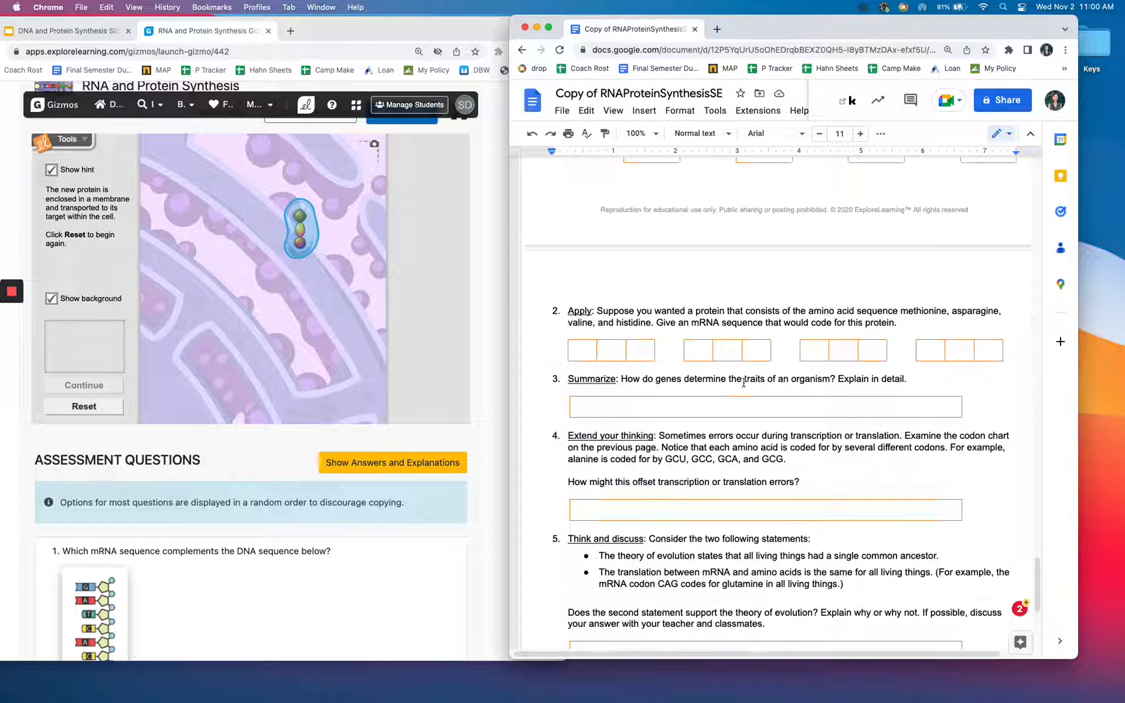
Scroll to the worksheet's end so the final Think and discuss question on evolution is fully visible
{"action": "scroll", "scroll_direction": "down", "scroll_amount": 3}
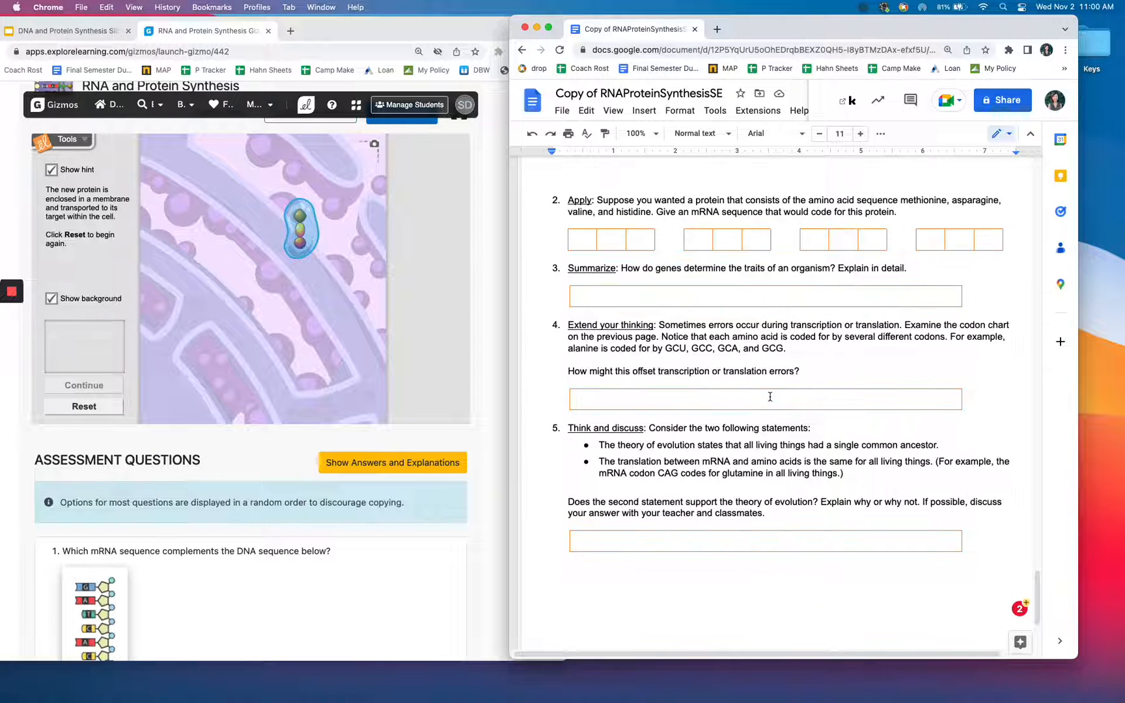
{"action": "scroll", "scroll_direction": "down", "scroll_amount": 3}
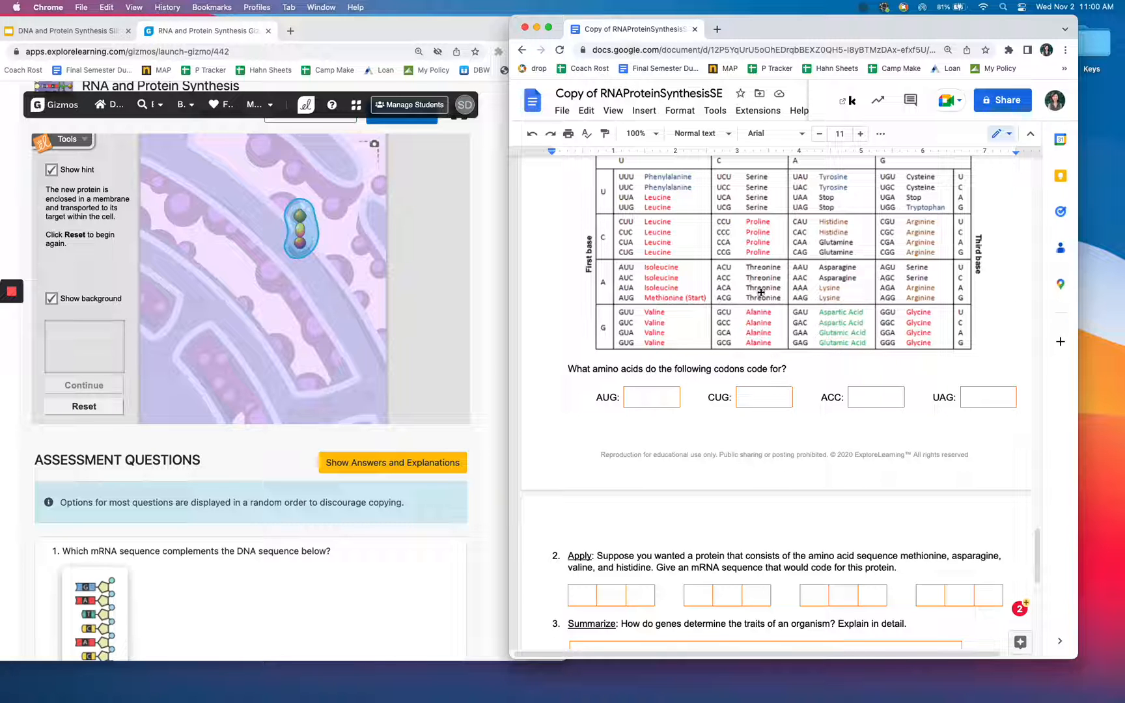
{"action": "scroll", "scroll_direction": "down", "scroll_amount": 3}
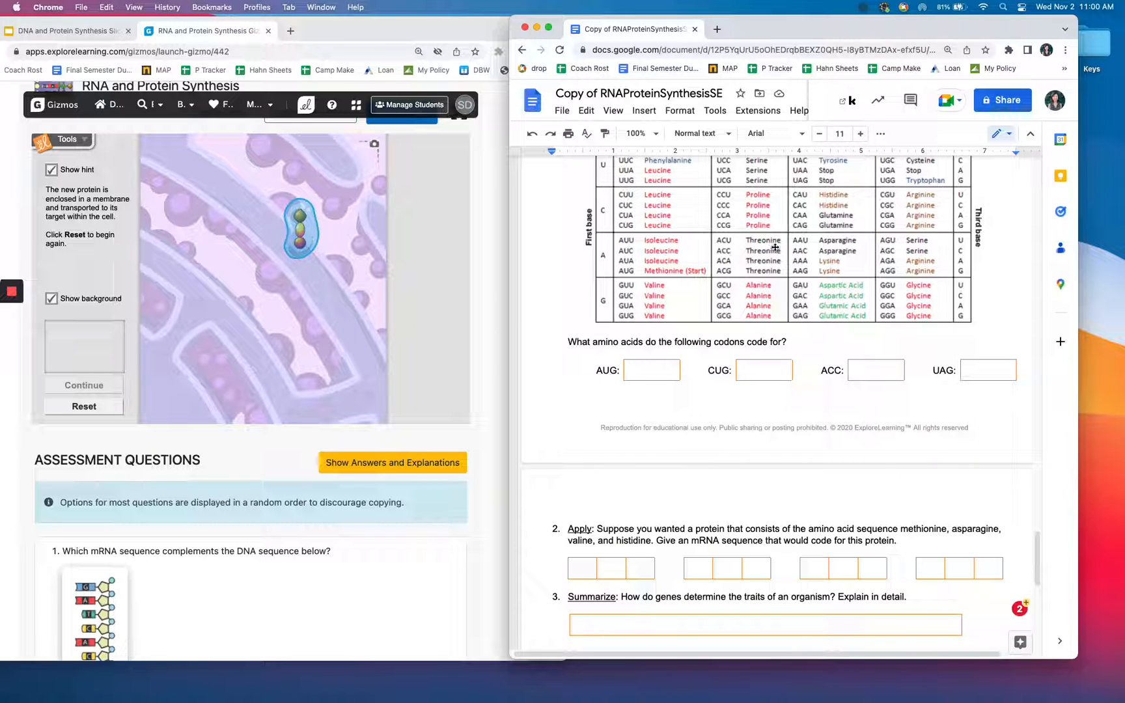
{"action": "scroll", "scroll_direction": "down", "scroll_amount": 3}
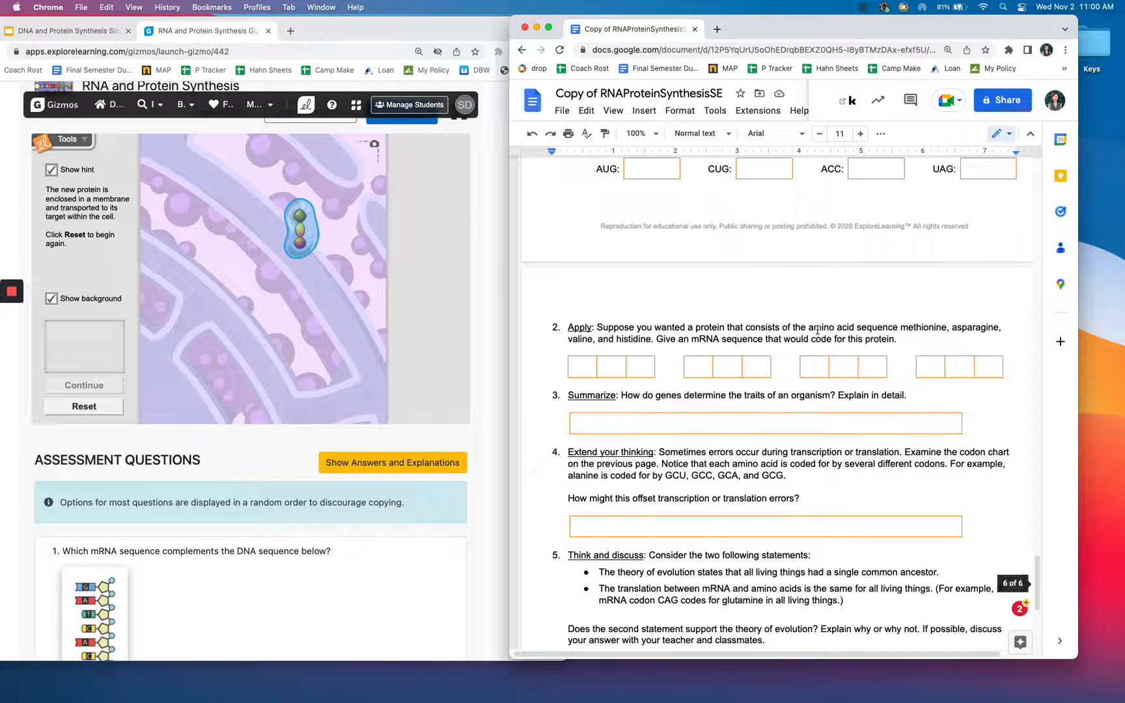
{"action": "scroll", "scroll_direction": "down", "scroll_amount": 3}
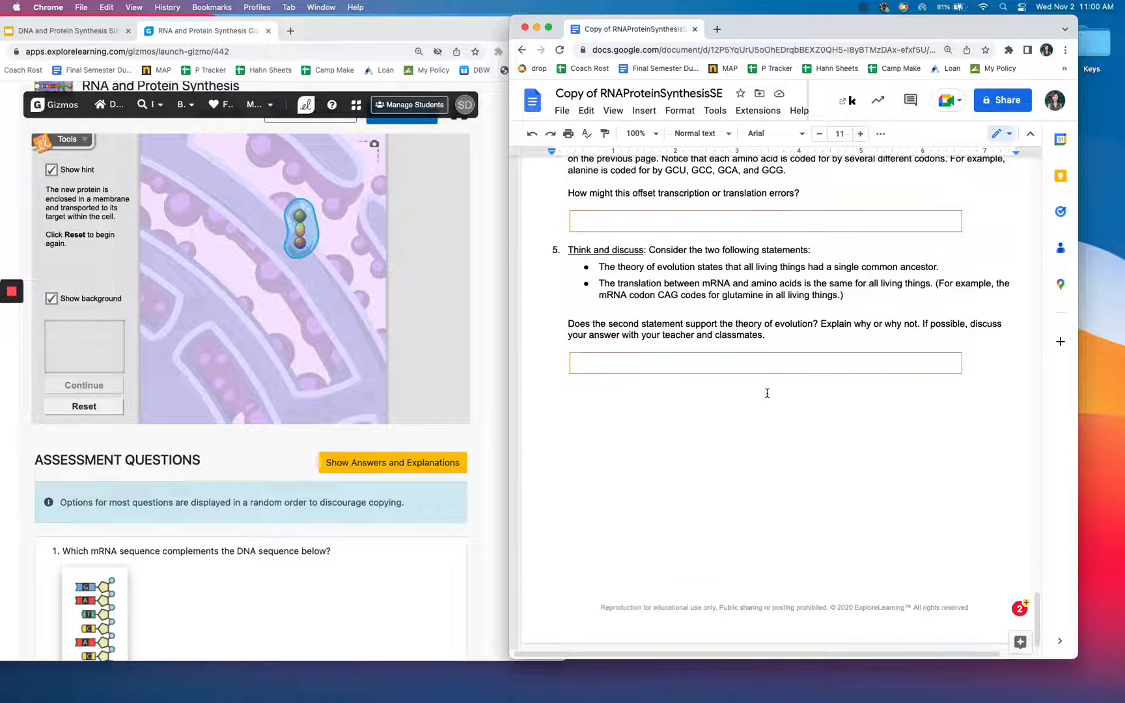